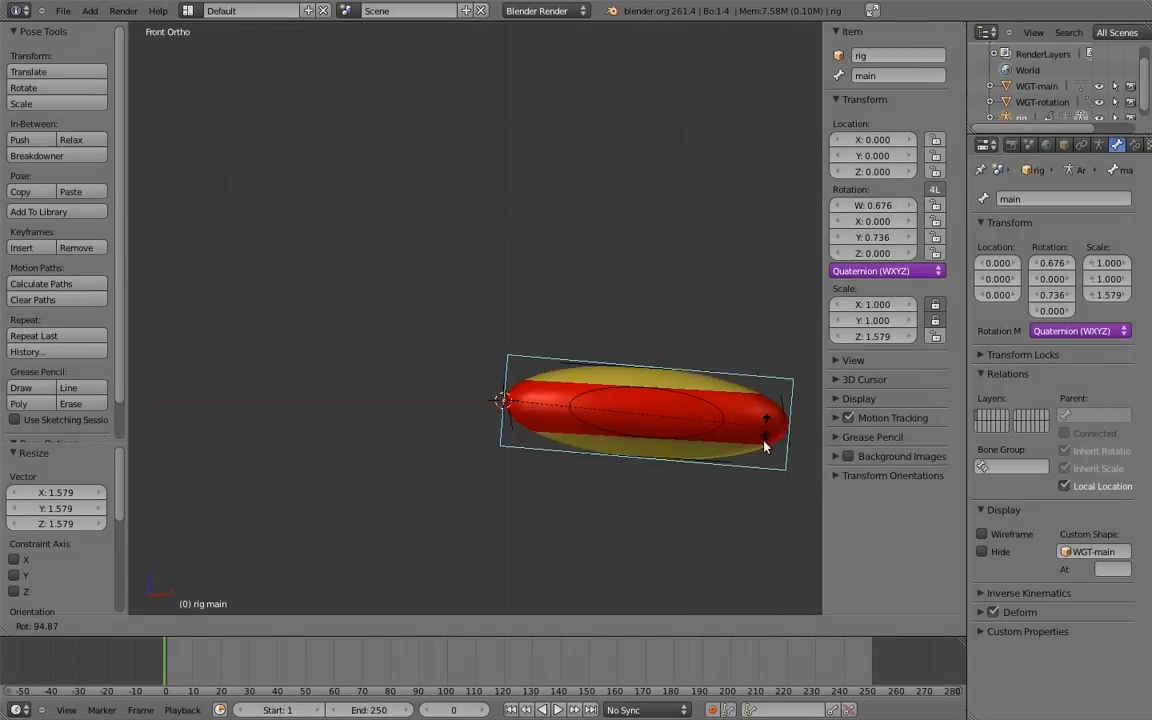
# Drag the main bone to test stretching the ball
pyautogui.moveTo(765, 447); pyautogui.dragTo(585, 107)
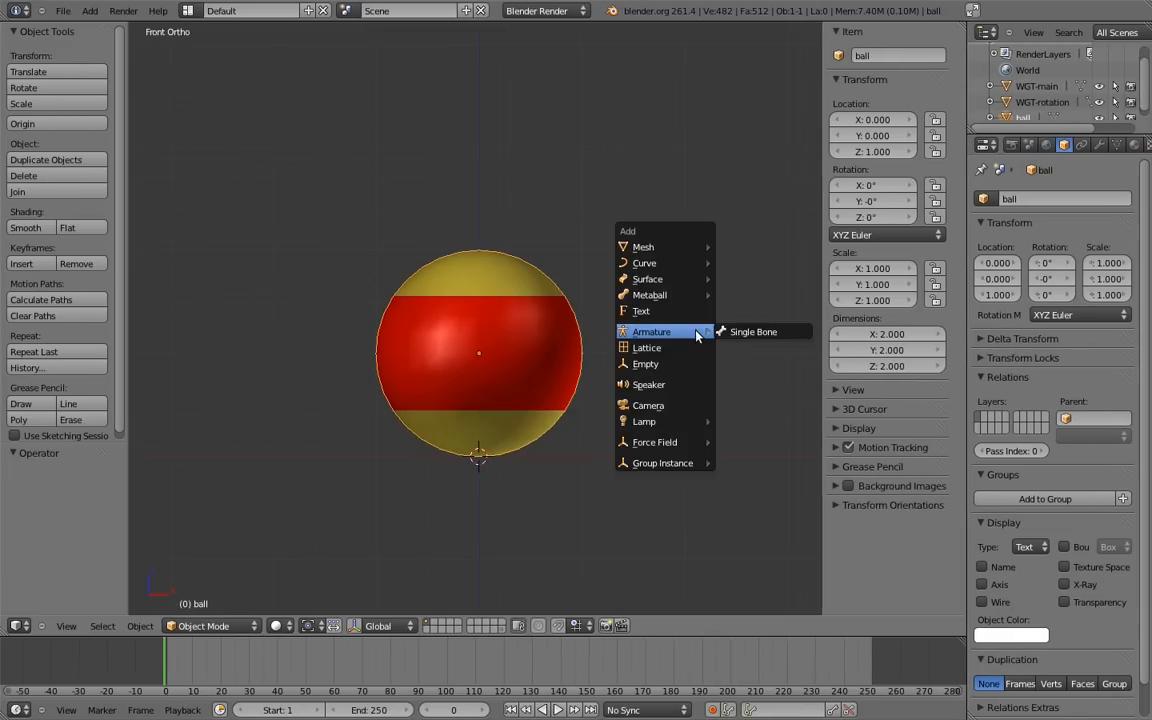
# Add a single-bone armature and rename its bone to 'main'
pyautogui.click(753, 331)
pyautogui.write('rig')
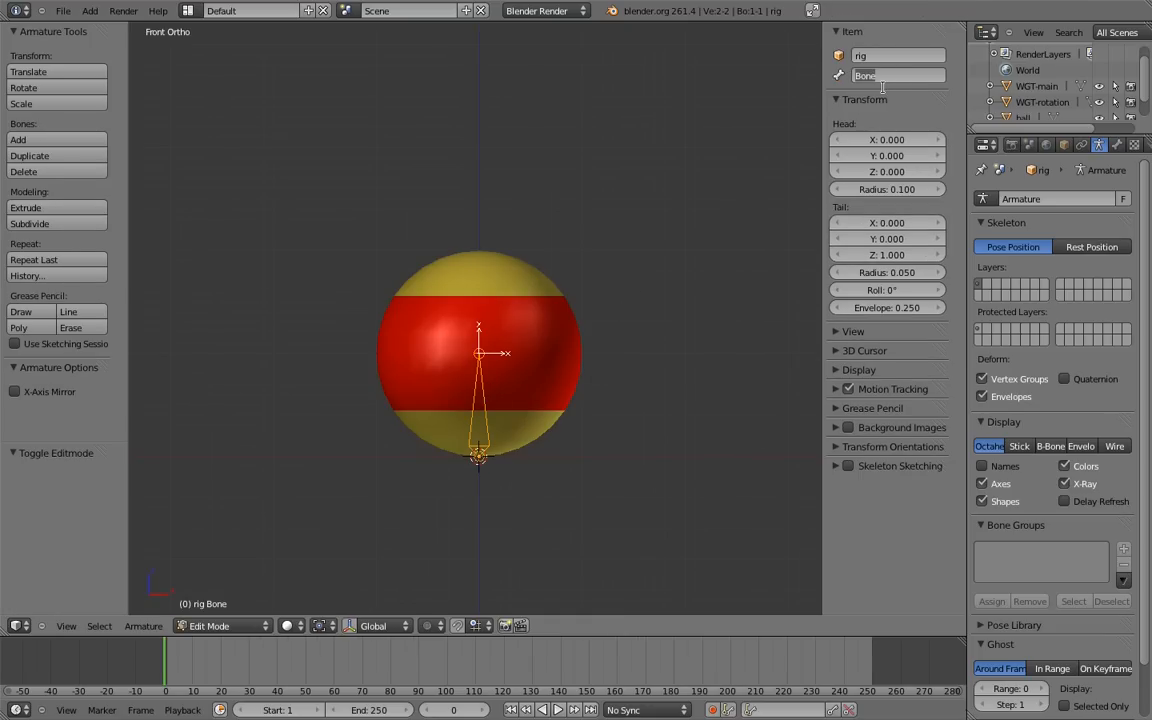
pyautogui.write('main')
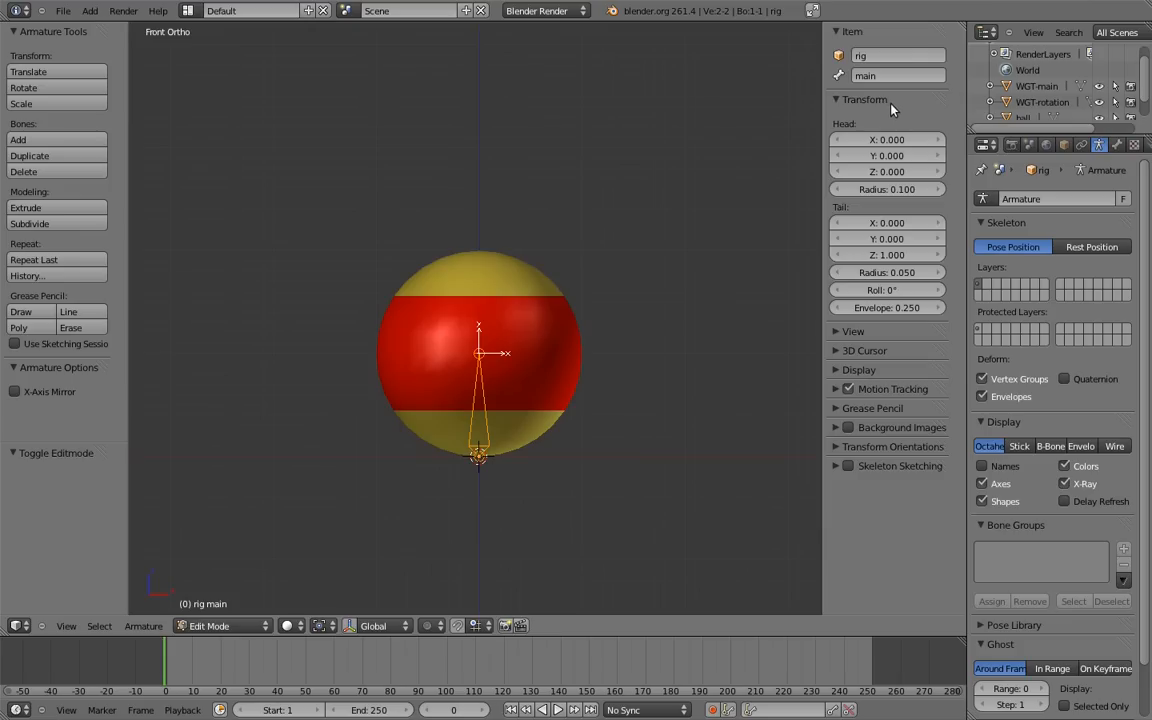
pyautogui.moveTo(180, 578)
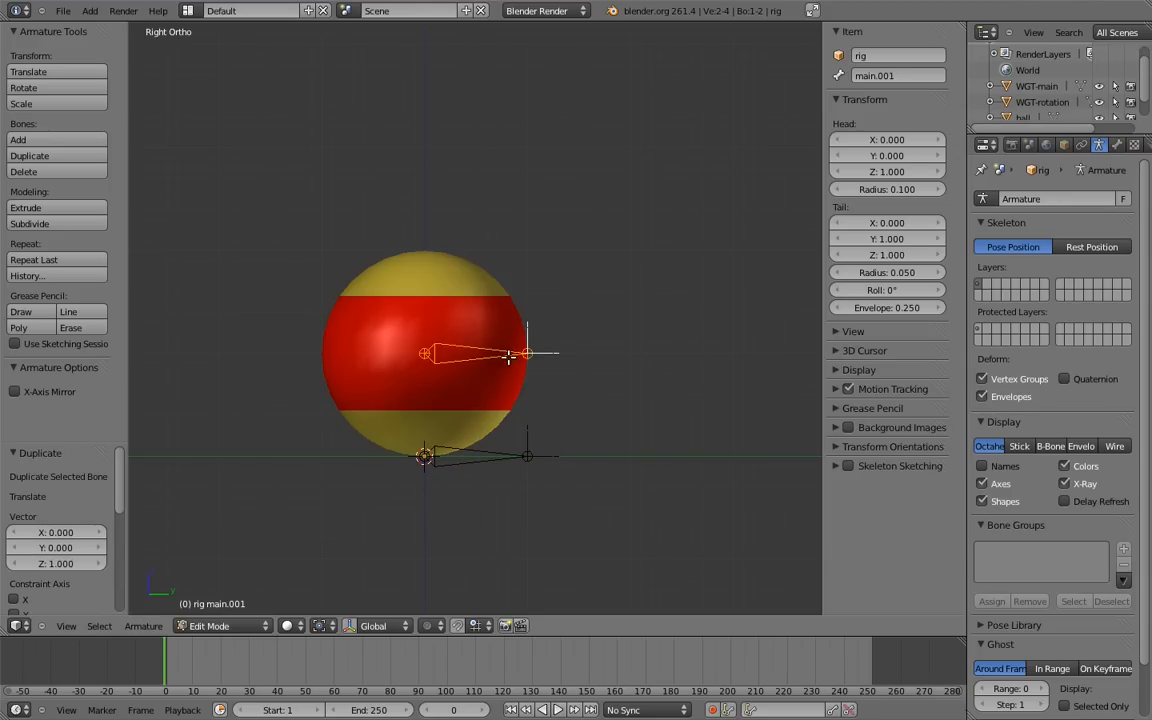
# Double-click in the top header area while setting up the two bones
pyautogui.doubleClick(885, 75)
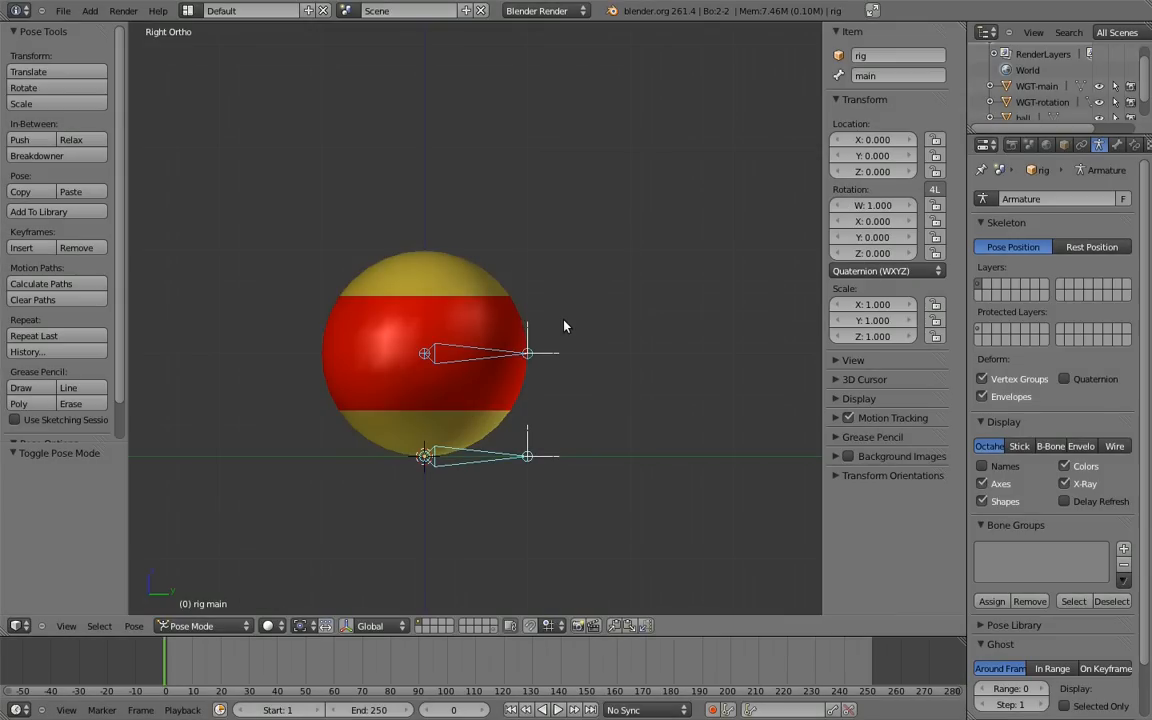
# Select MCH-counter_spin and add a driver to its X quaternion rotation
pyautogui.click(480, 353)
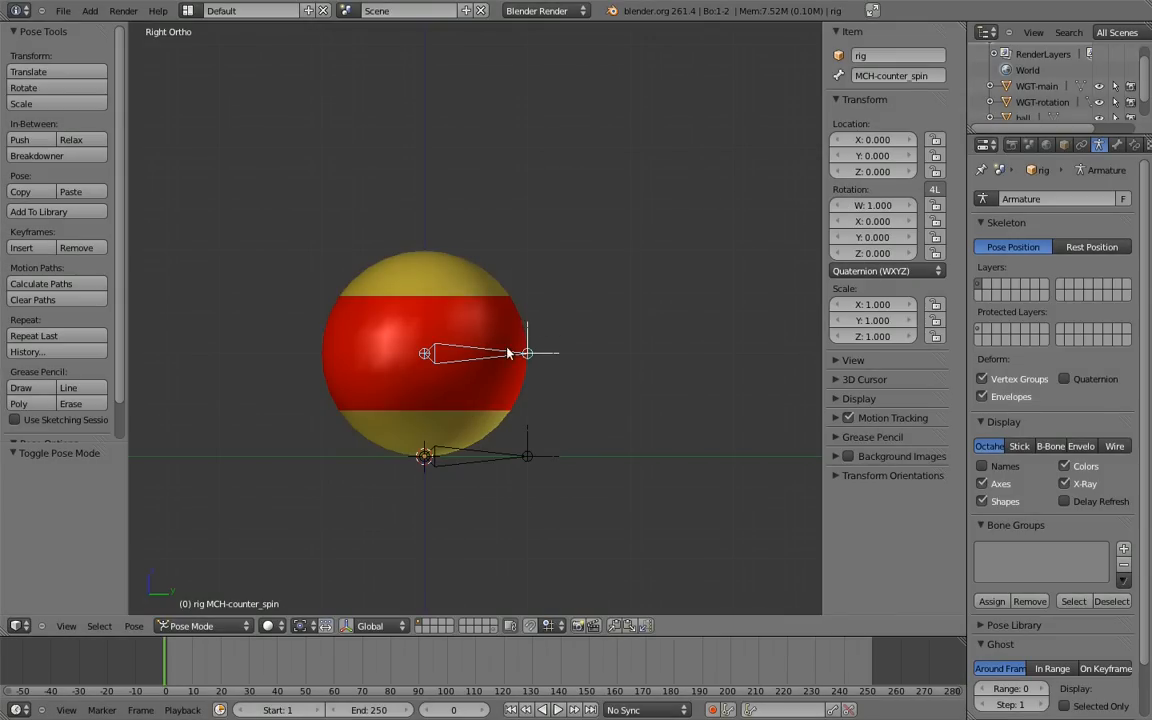
pyautogui.rightClick(884, 205)
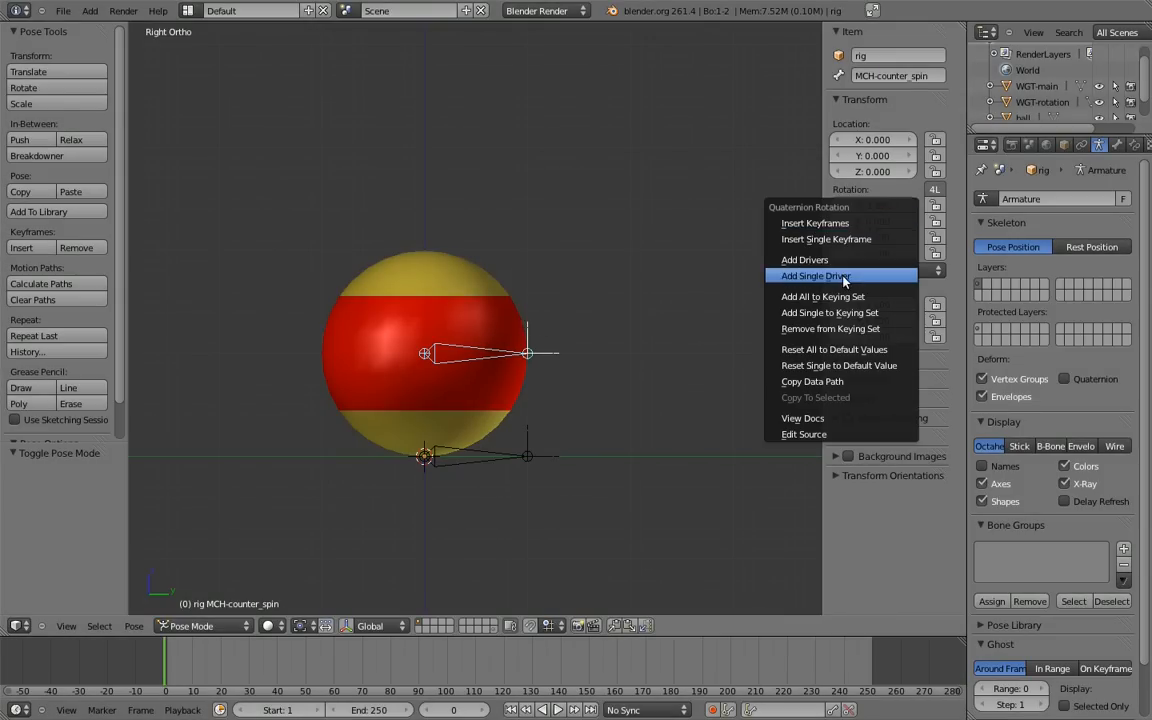
pyautogui.click(816, 276)
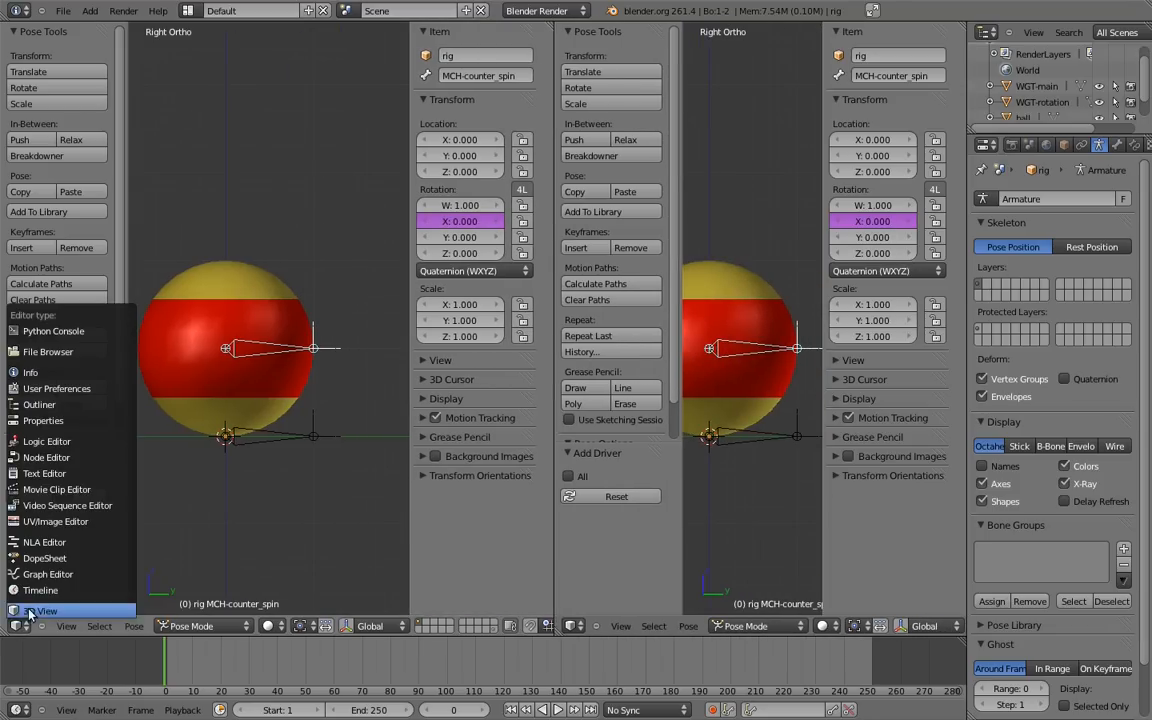
# Make the new area a Drivers editor, collapse Modifiers, and set the variable to X Rotation
pyautogui.click(47, 580)
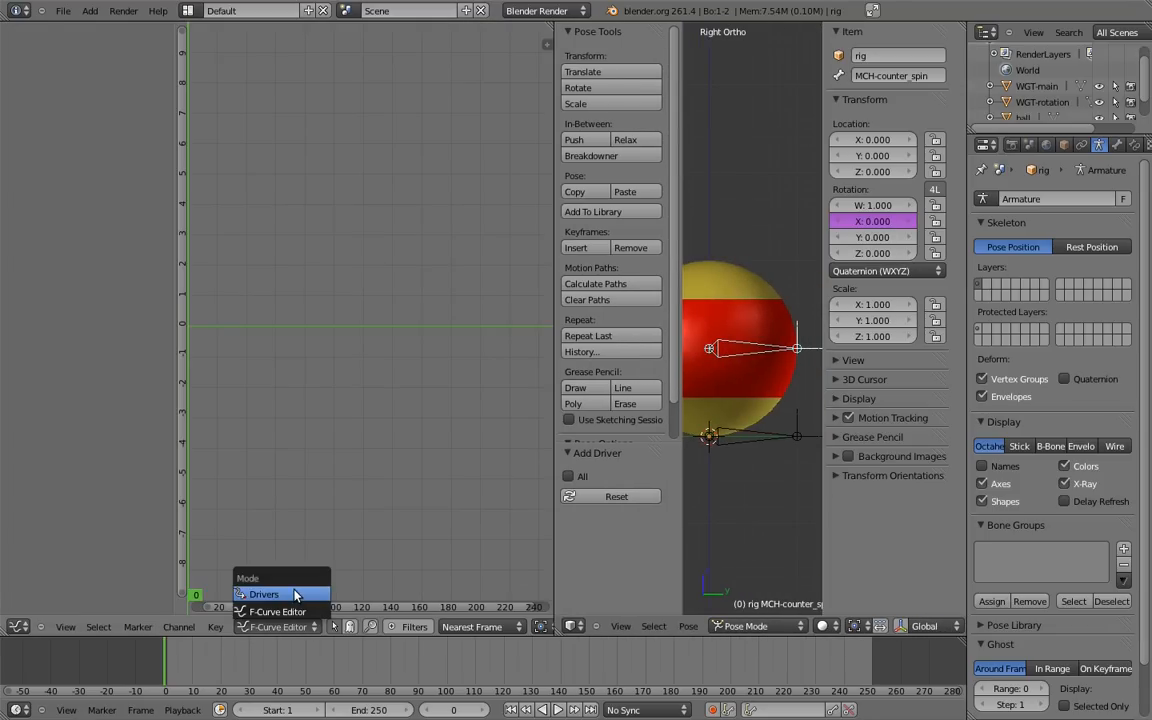
pyautogui.click(263, 594)
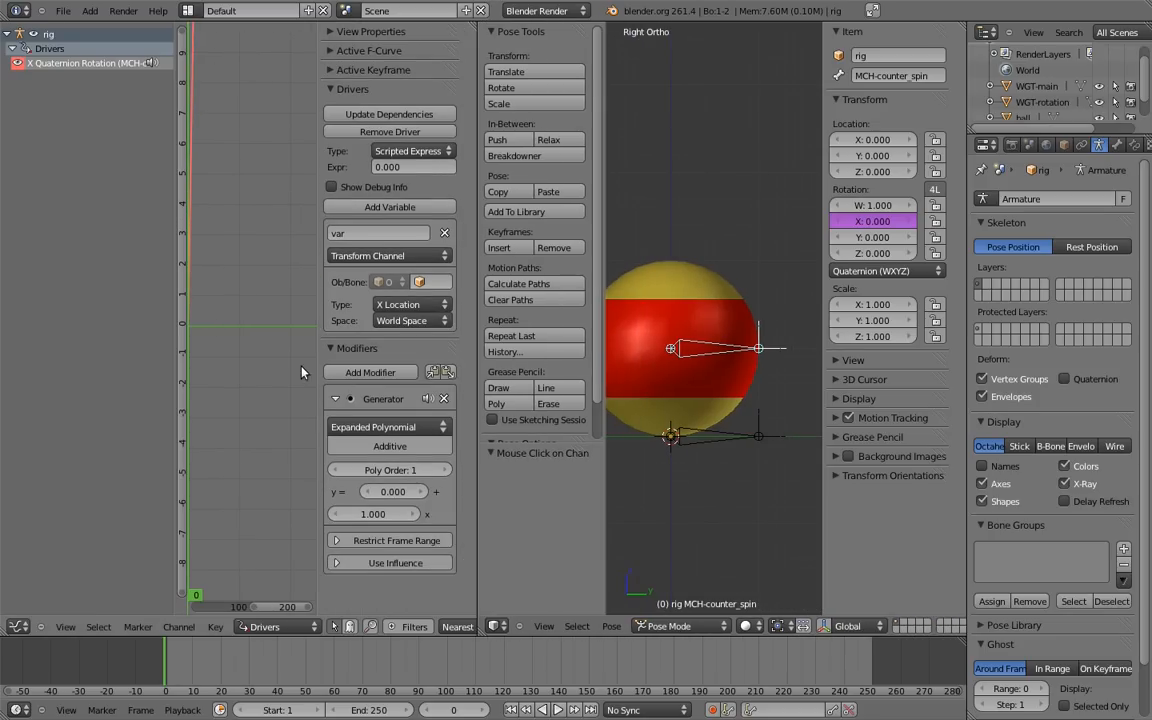
pyautogui.click(330, 348)
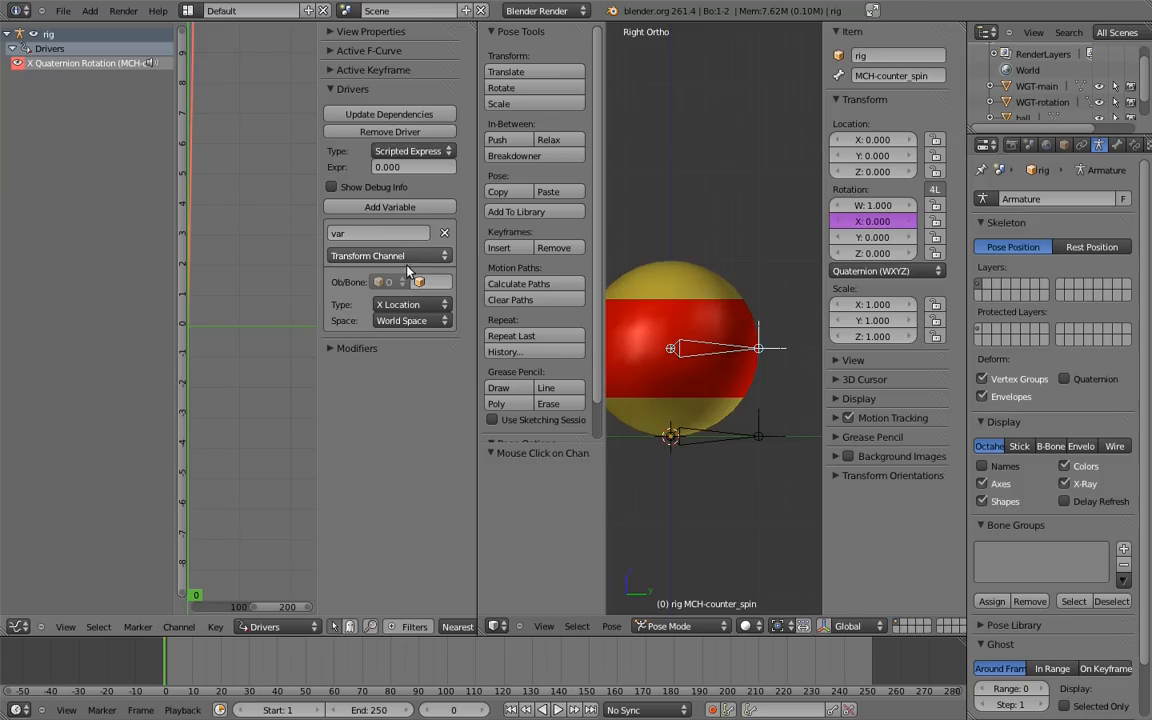
pyautogui.click(388, 304)
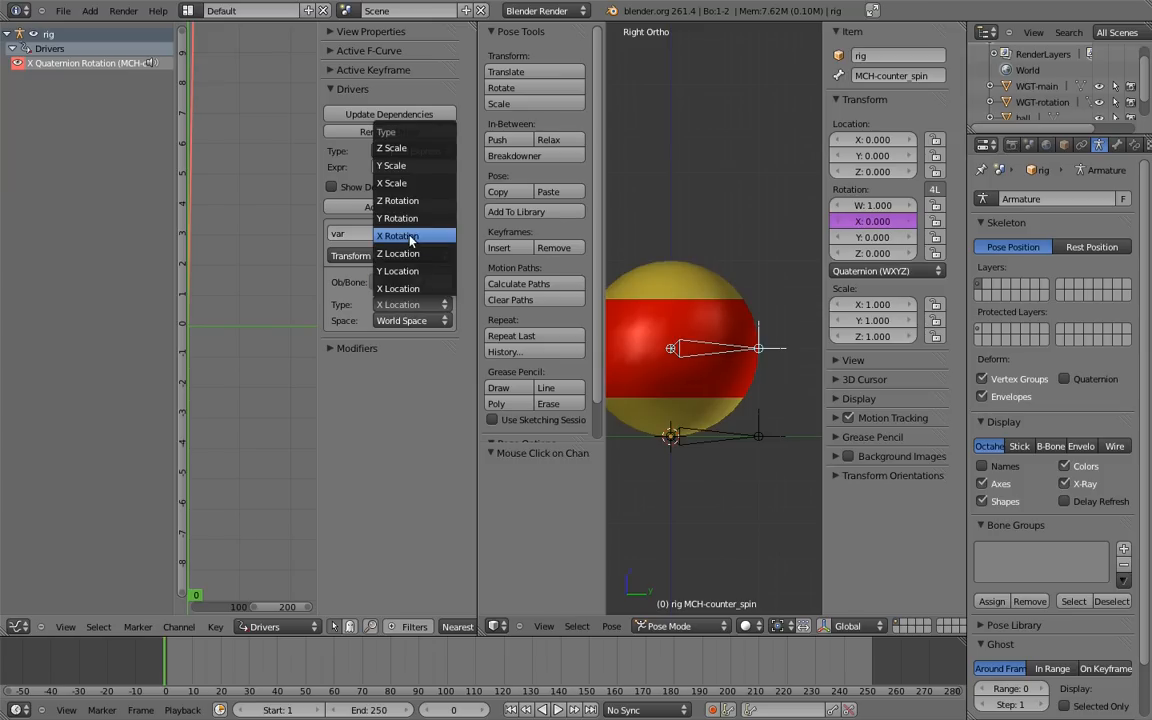
pyautogui.click(398, 235)
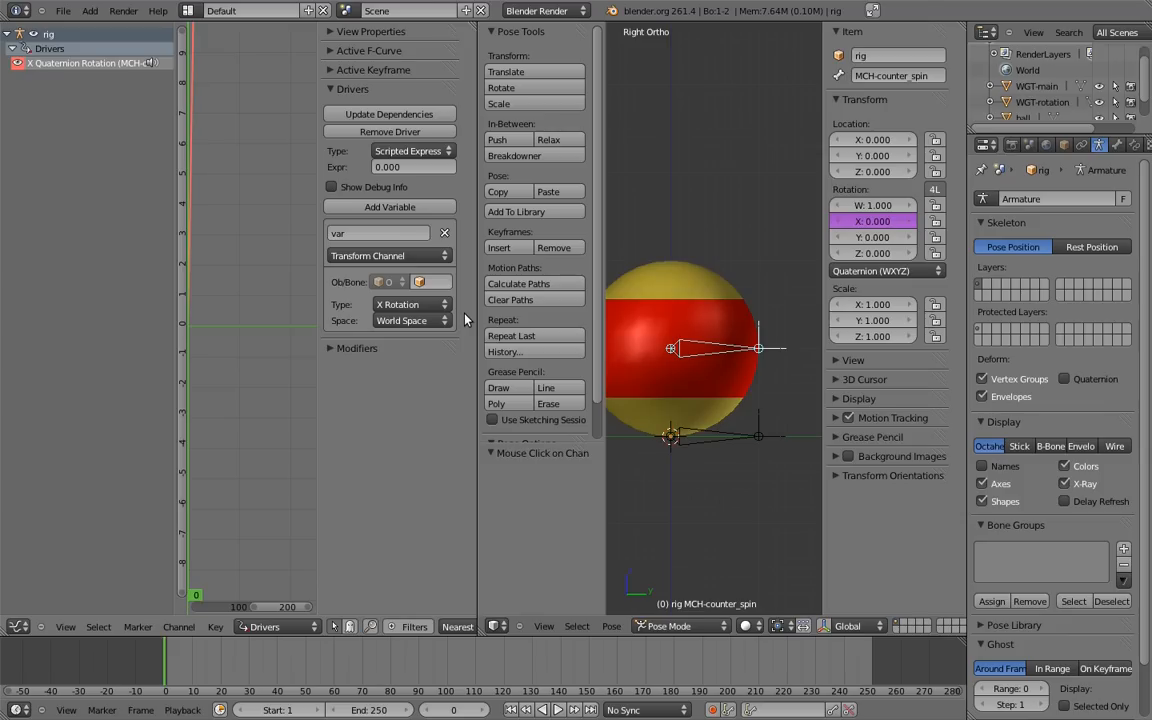
# Switch the driver variable to Single Property and choose its Prop ID object
pyautogui.click(389, 255)
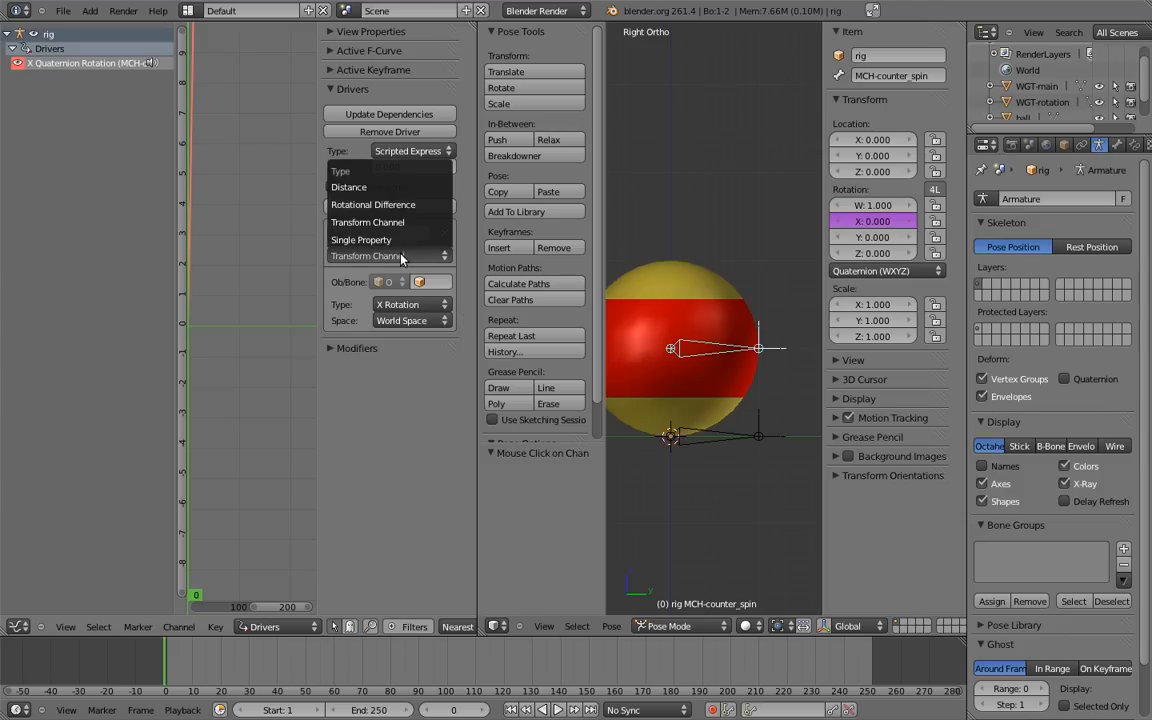
pyautogui.moveTo(361, 240)
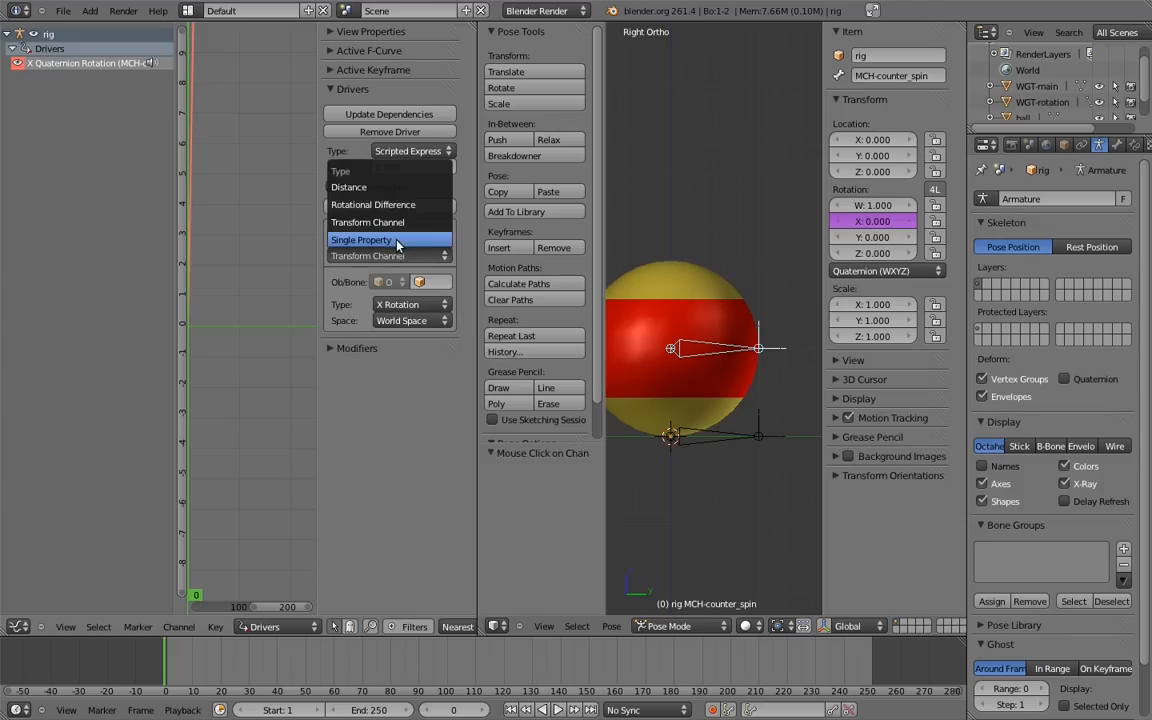
pyautogui.click(361, 239)
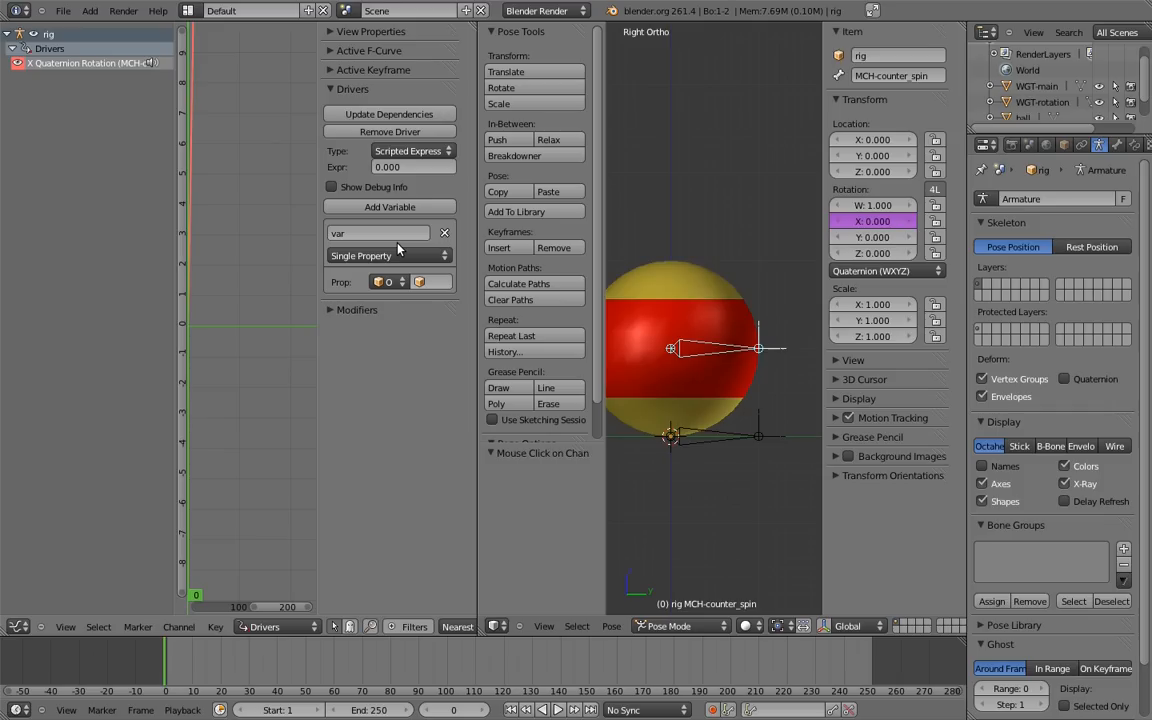
pyautogui.moveTo(419, 305)
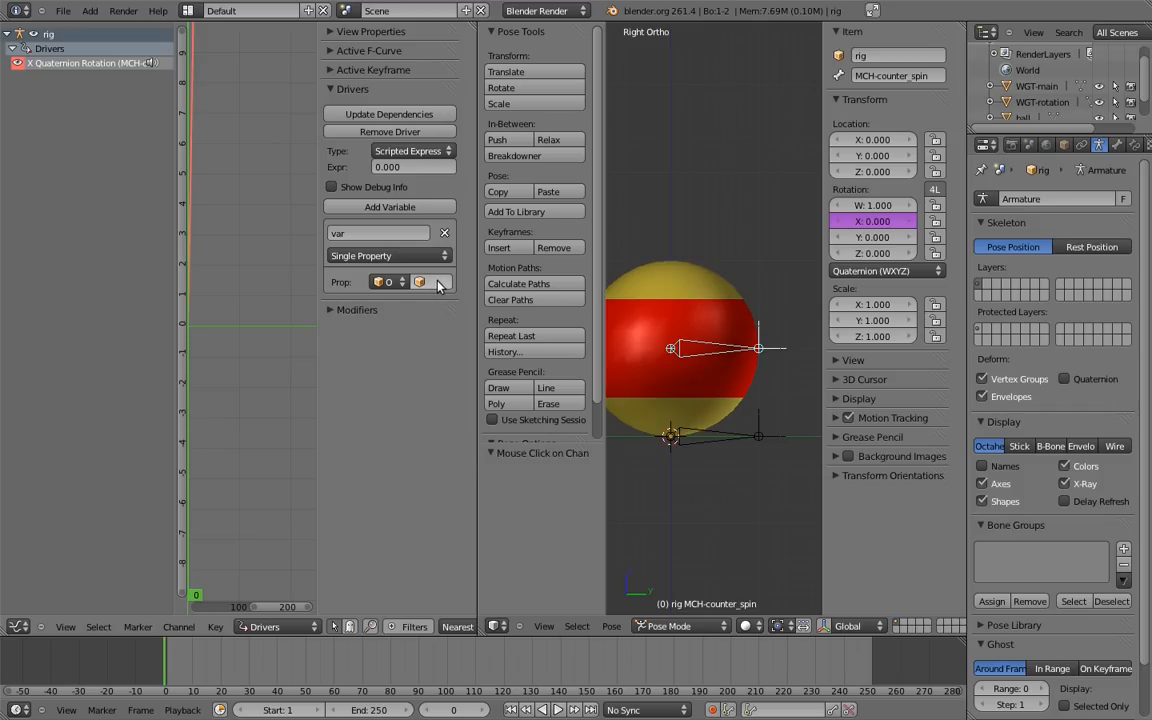
pyautogui.click(420, 281)
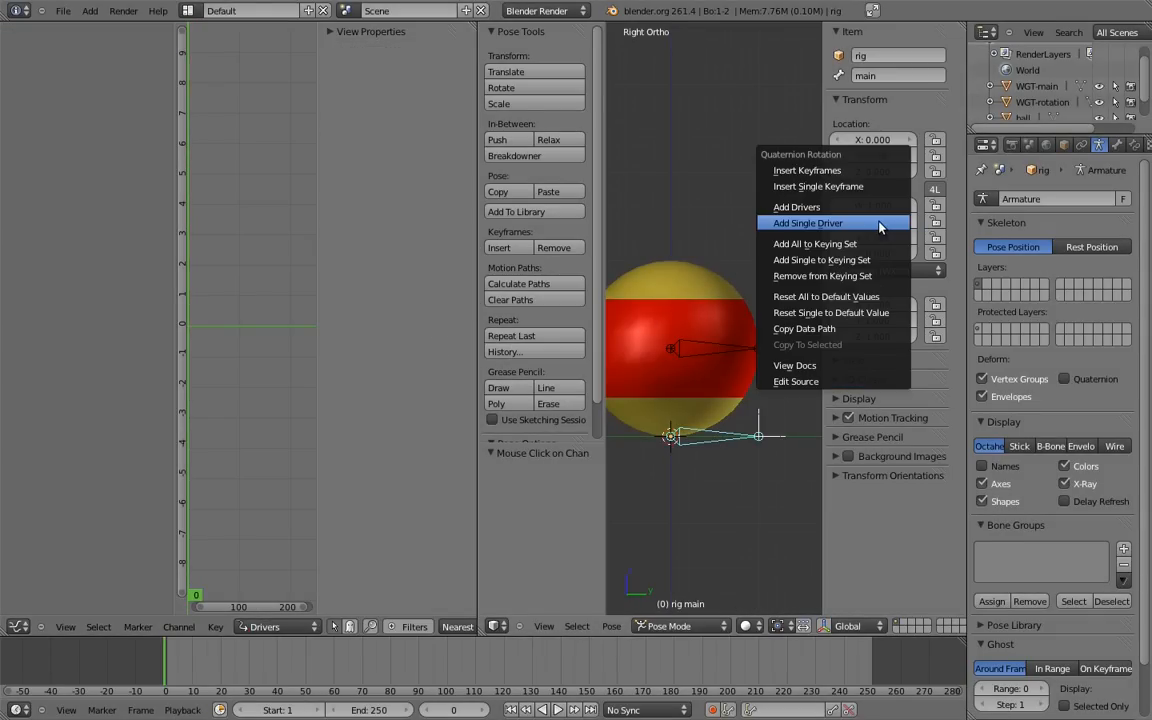
pyautogui.moveTo(830, 328)
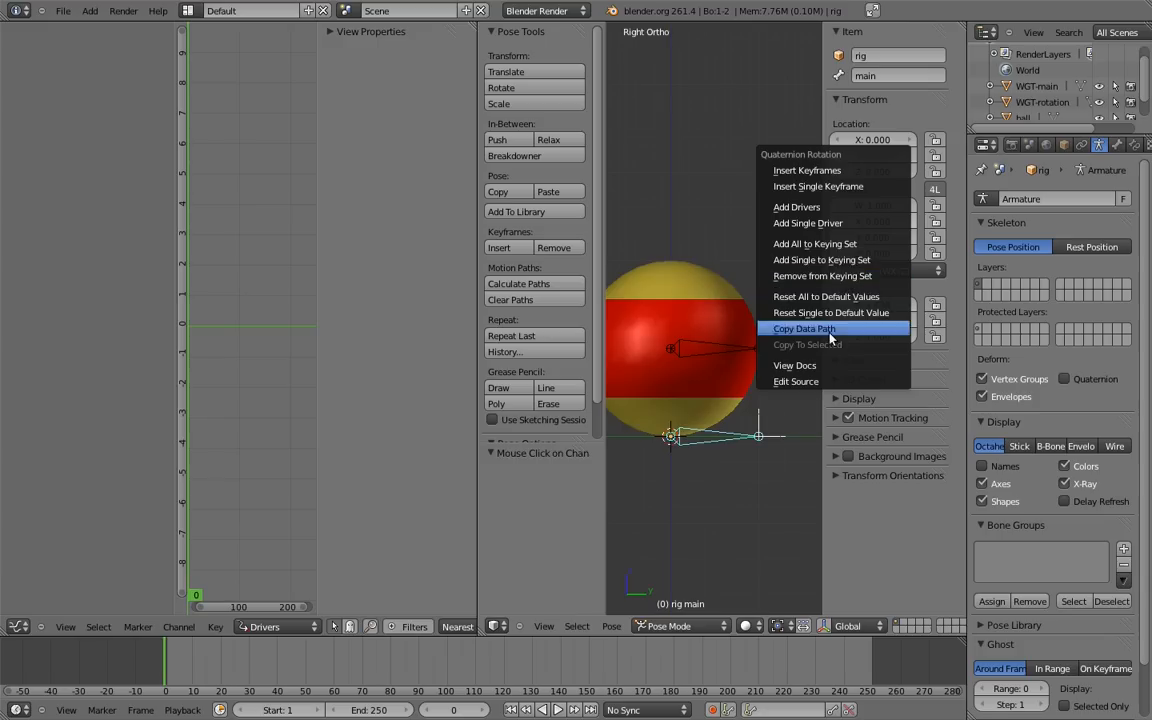
pyautogui.moveTo(836, 332)
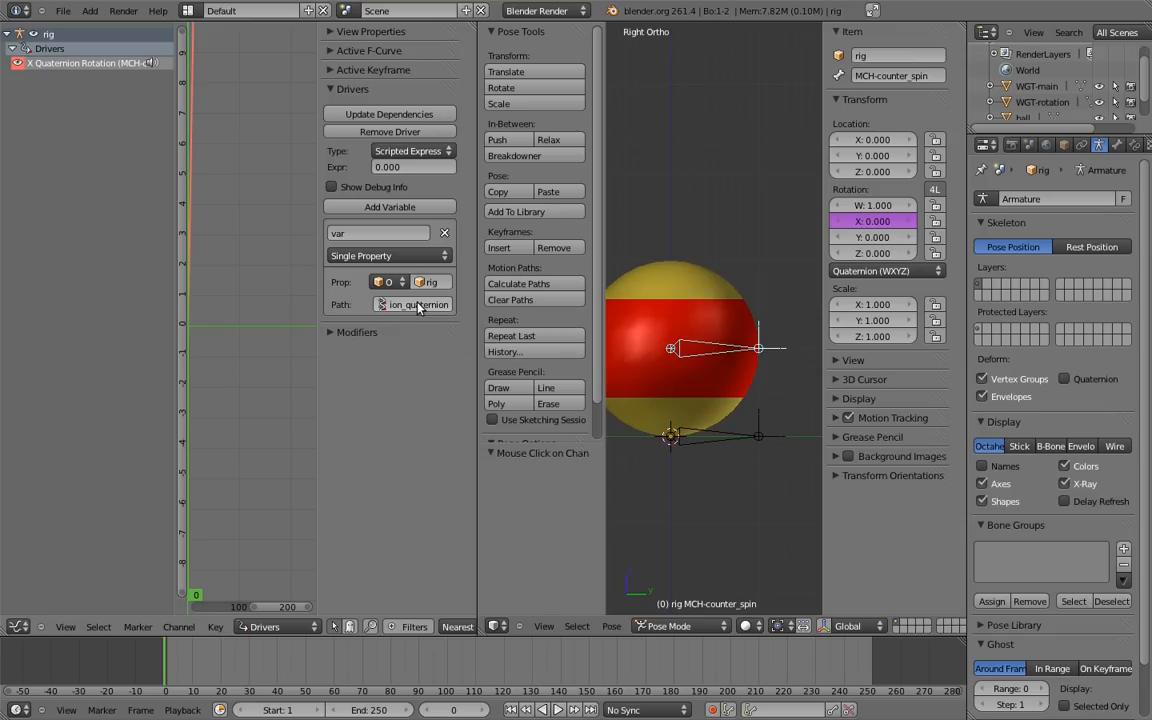
# Widen the Drivers area and change the variable path to end in .x
pyautogui.click(365, 304)
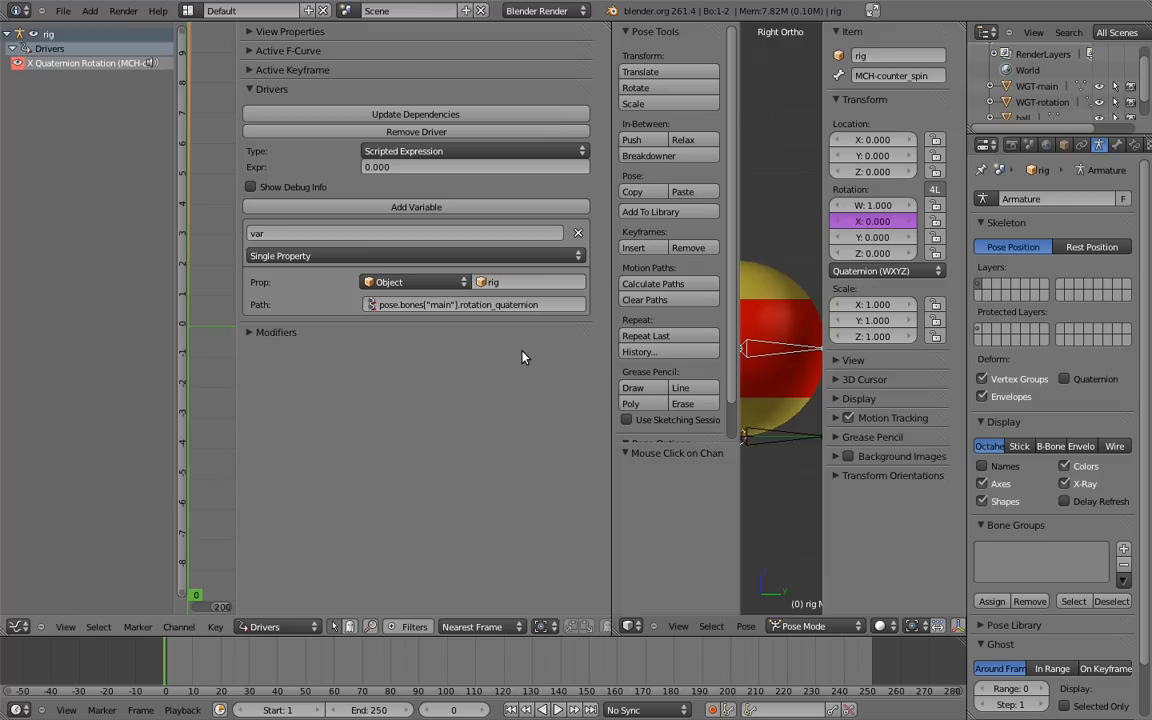
pyautogui.click(470, 304)
pyautogui.write('.x')
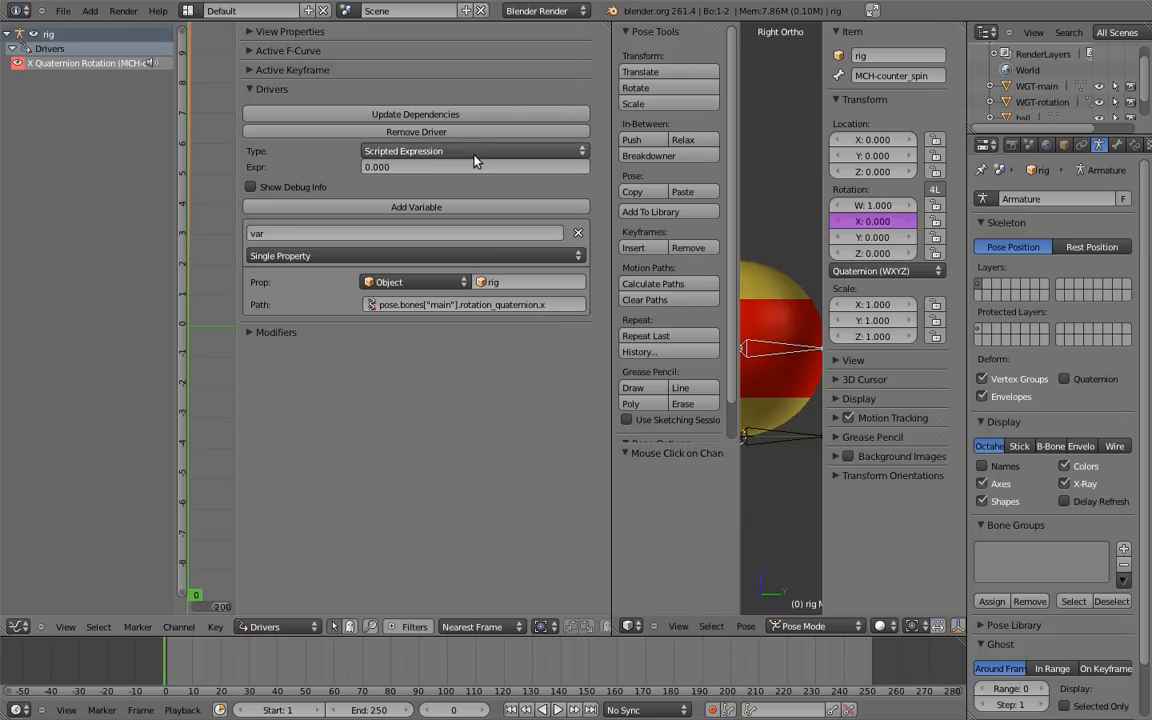
# Set the driver calculation type to Sum Values
pyautogui.click(475, 150)
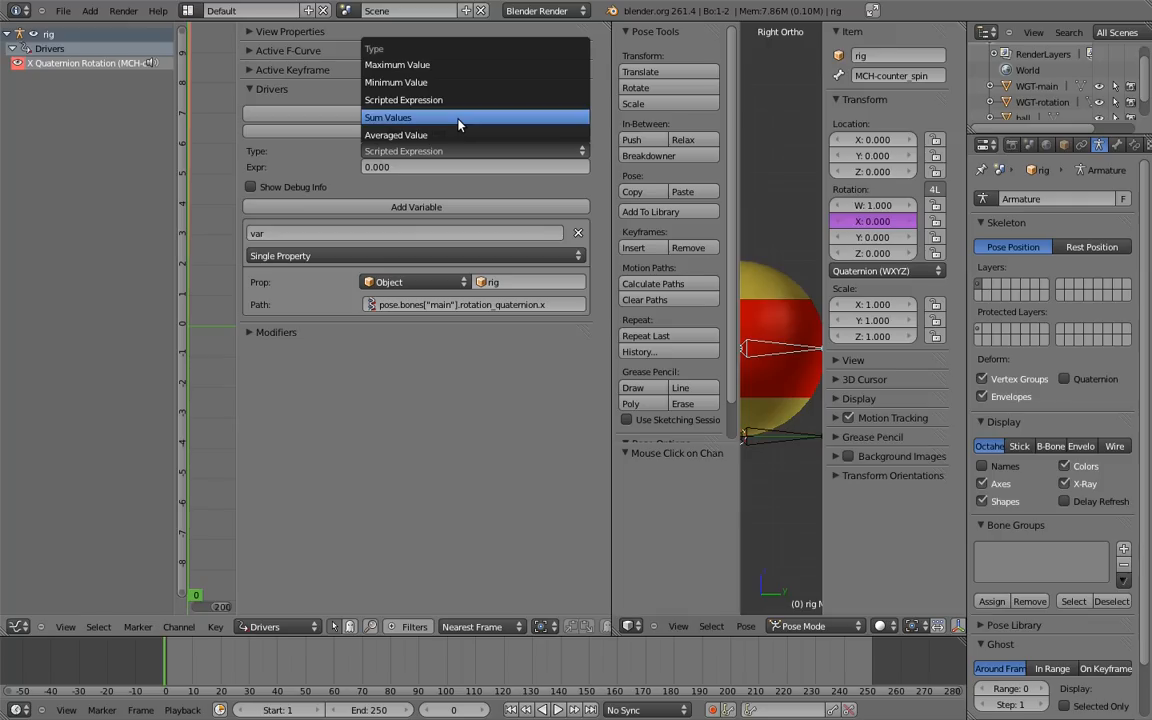
pyautogui.click(388, 117)
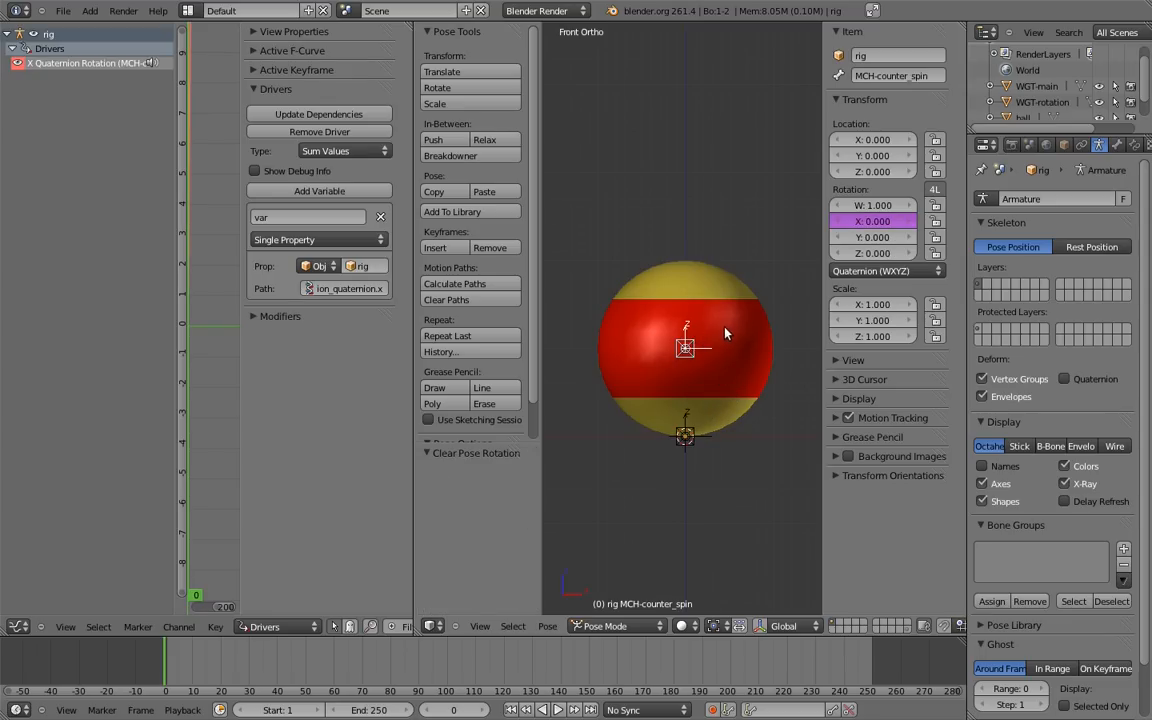
# Copy the X rotation driver and paste it onto the remaining quaternion channels
pyautogui.rightClick(873, 221)
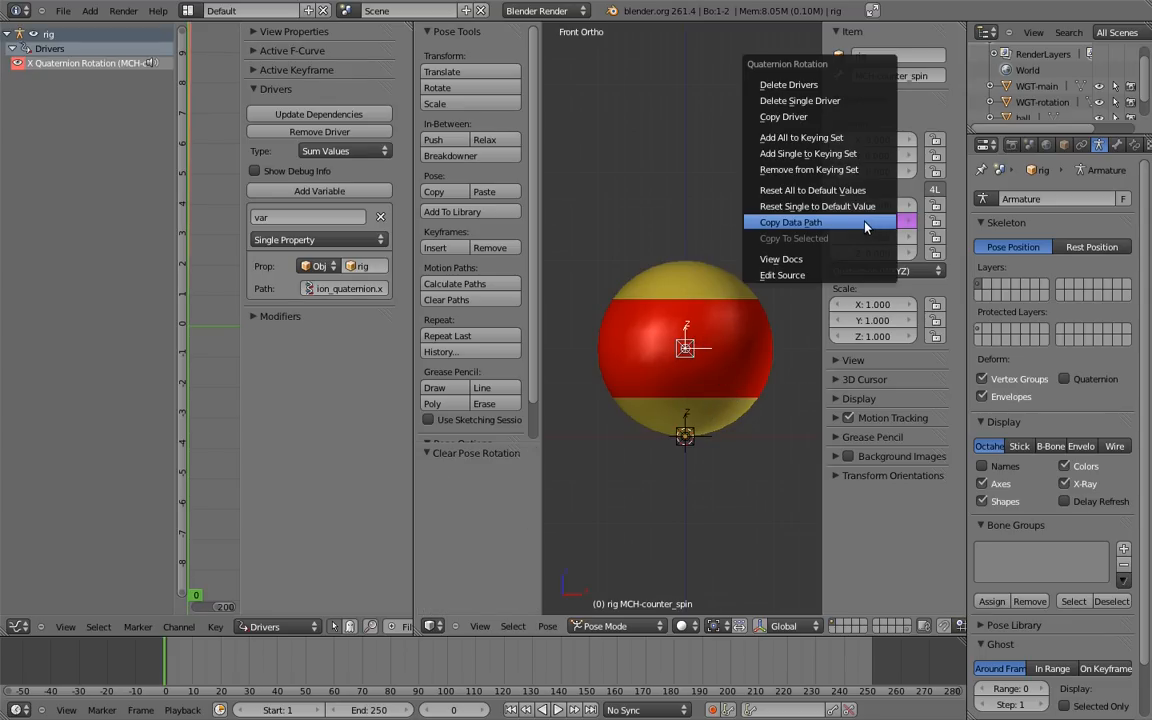
pyautogui.moveTo(830, 116)
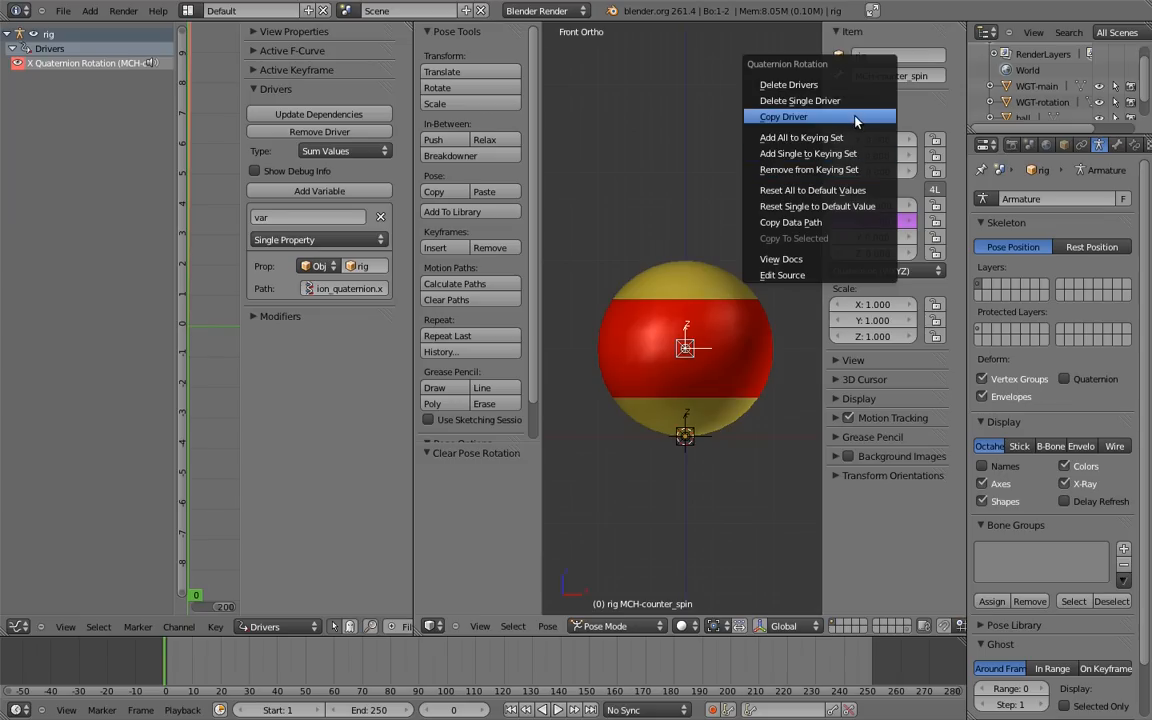
pyautogui.click(784, 116)
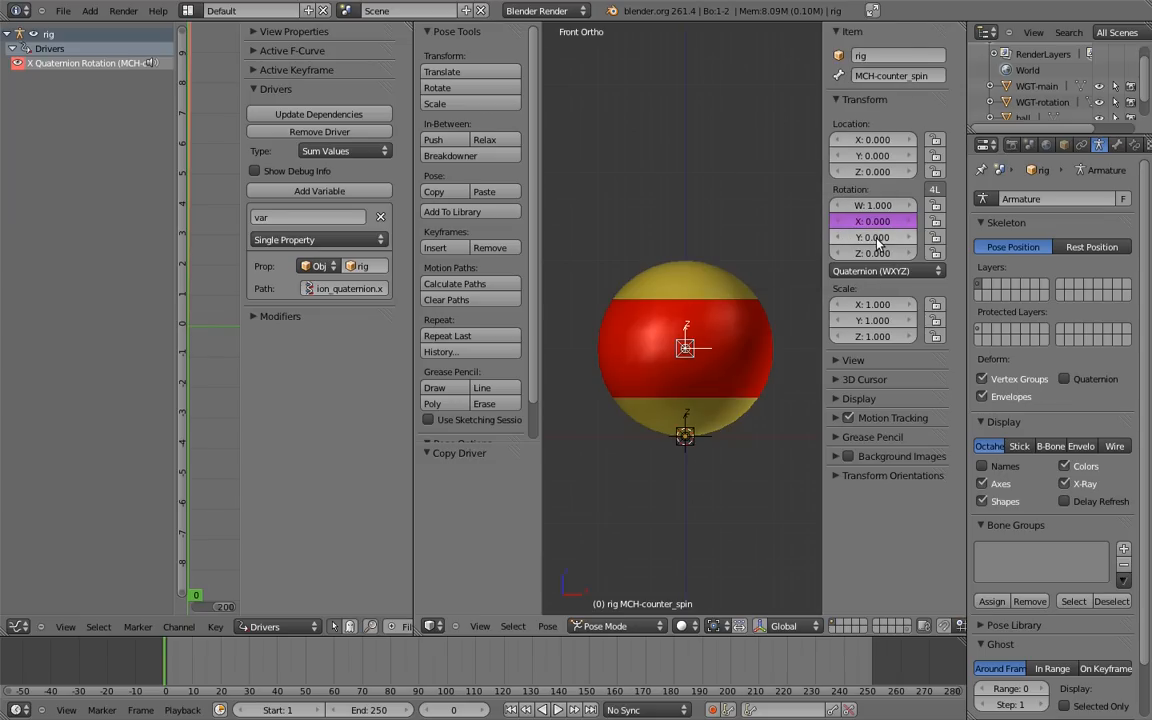
pyautogui.rightClick(873, 221)
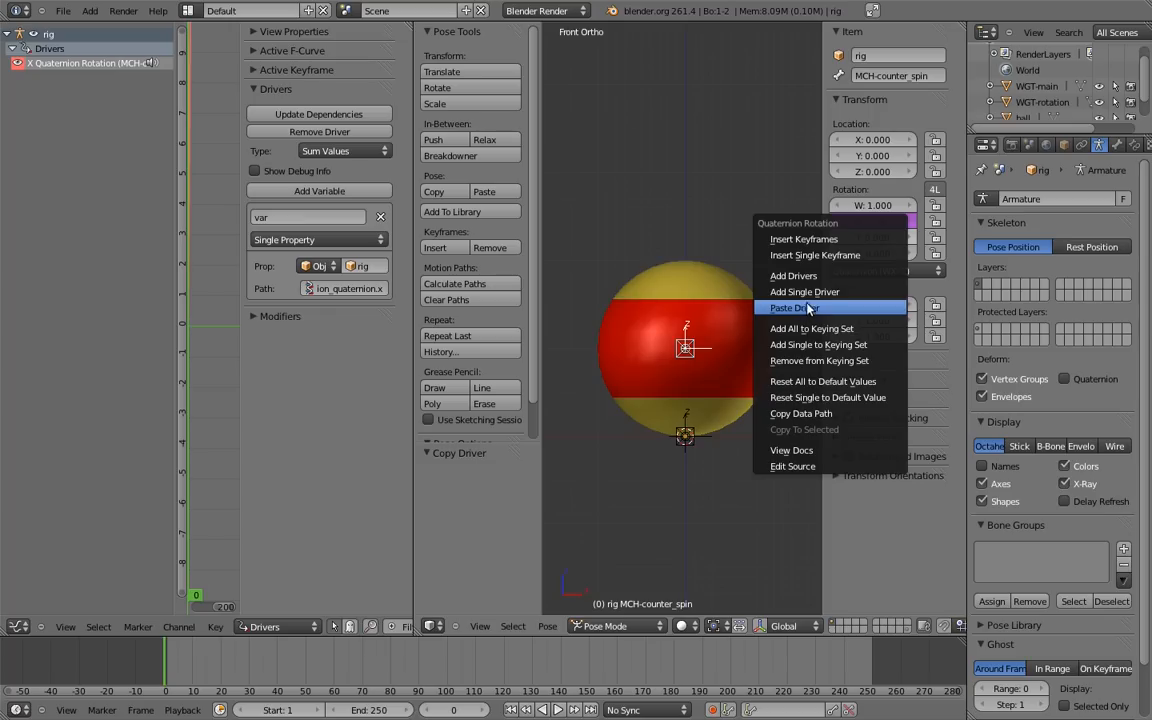
pyautogui.click(791, 307)
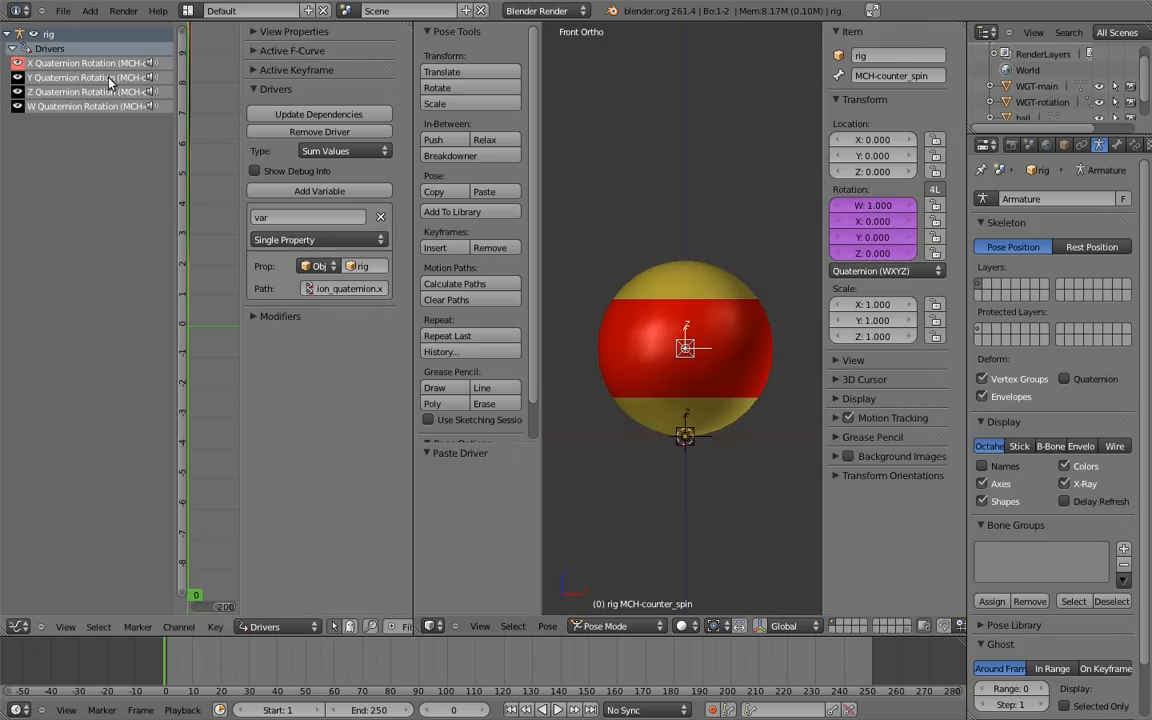
# Select the Y and then Z rotation drivers to edit their paths
pyautogui.click(345, 288)
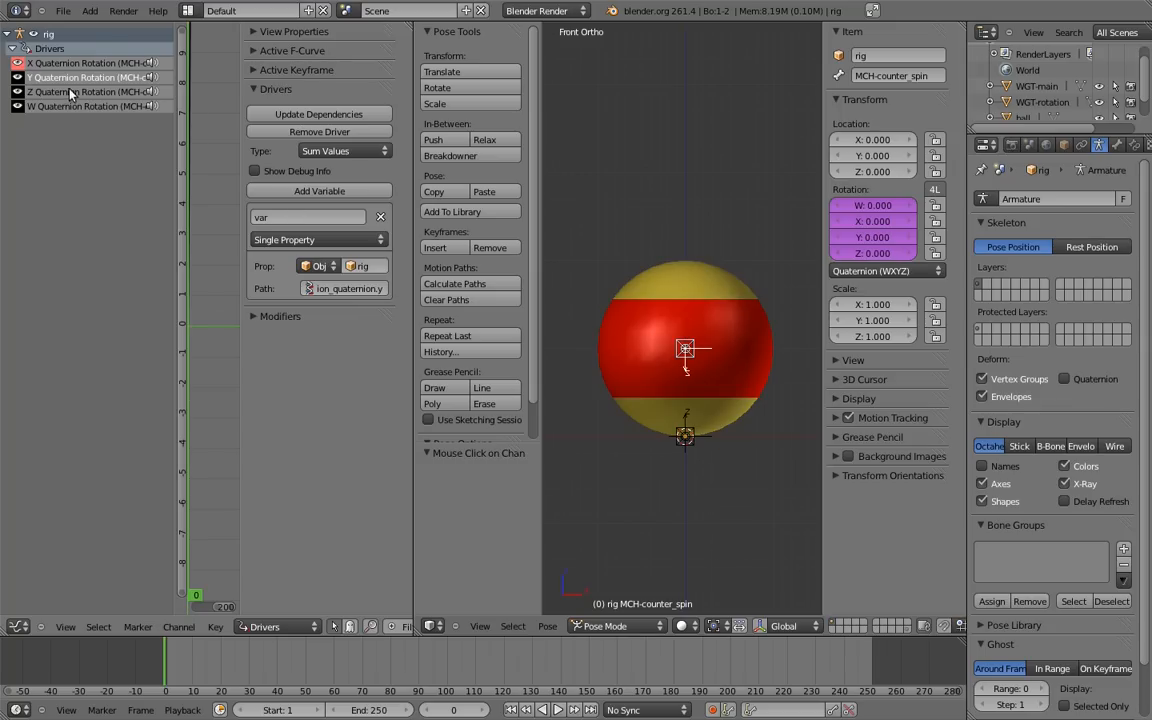
pyautogui.click(345, 288)
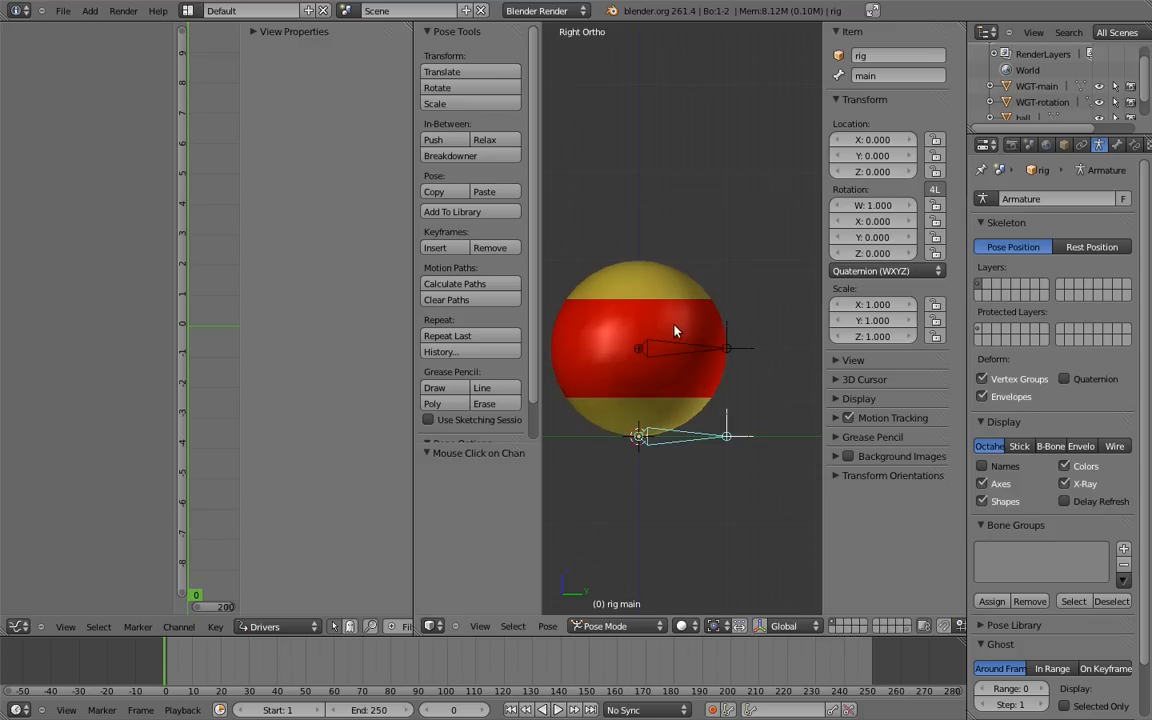
pyautogui.moveTo(675, 331); pyautogui.dragTo(580, 371)
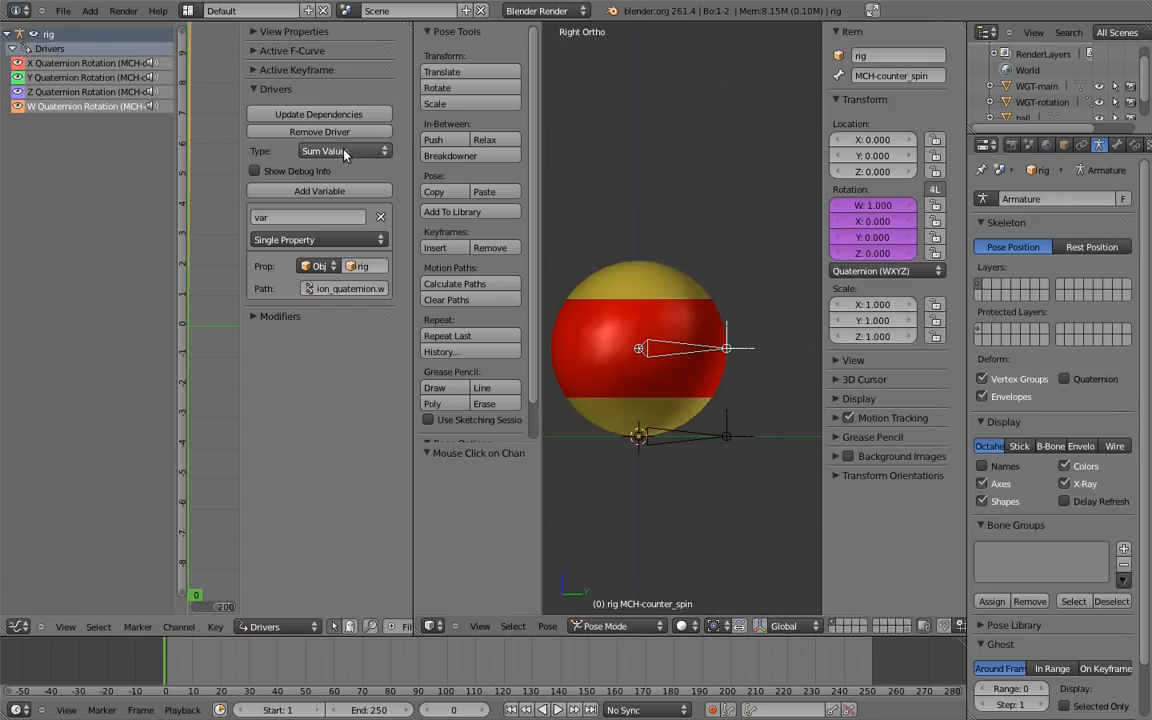
pyautogui.click(343, 151)
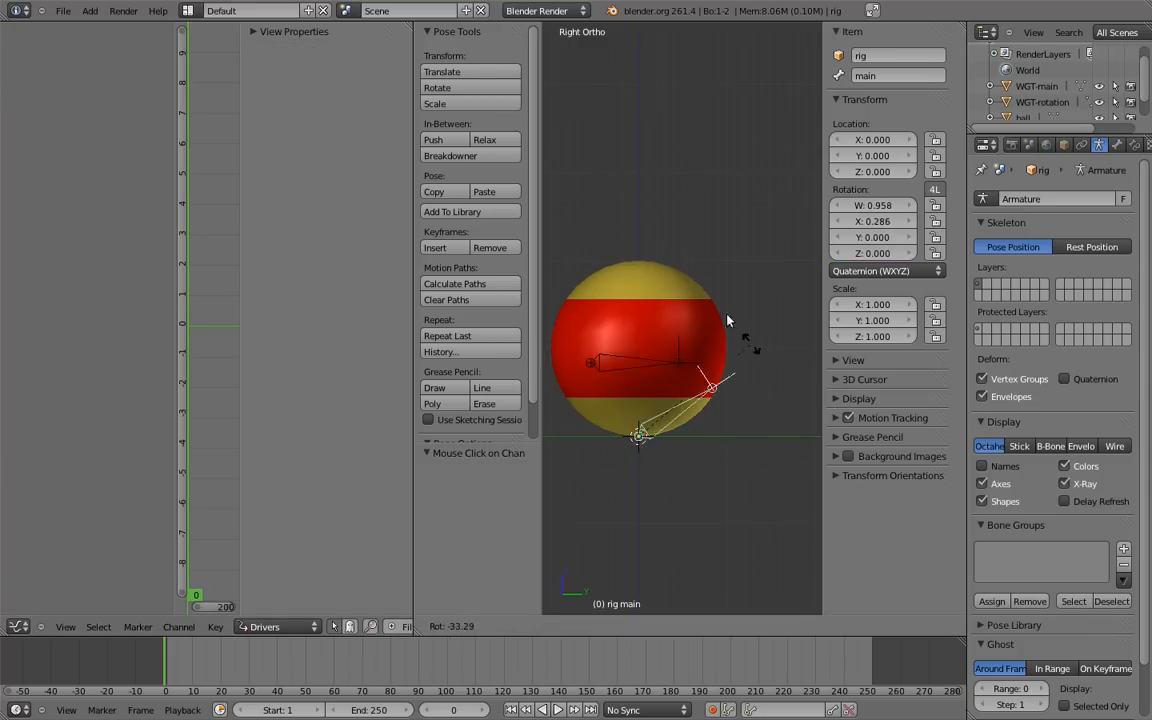
pyautogui.moveTo(728, 320); pyautogui.dragTo(620, 555)
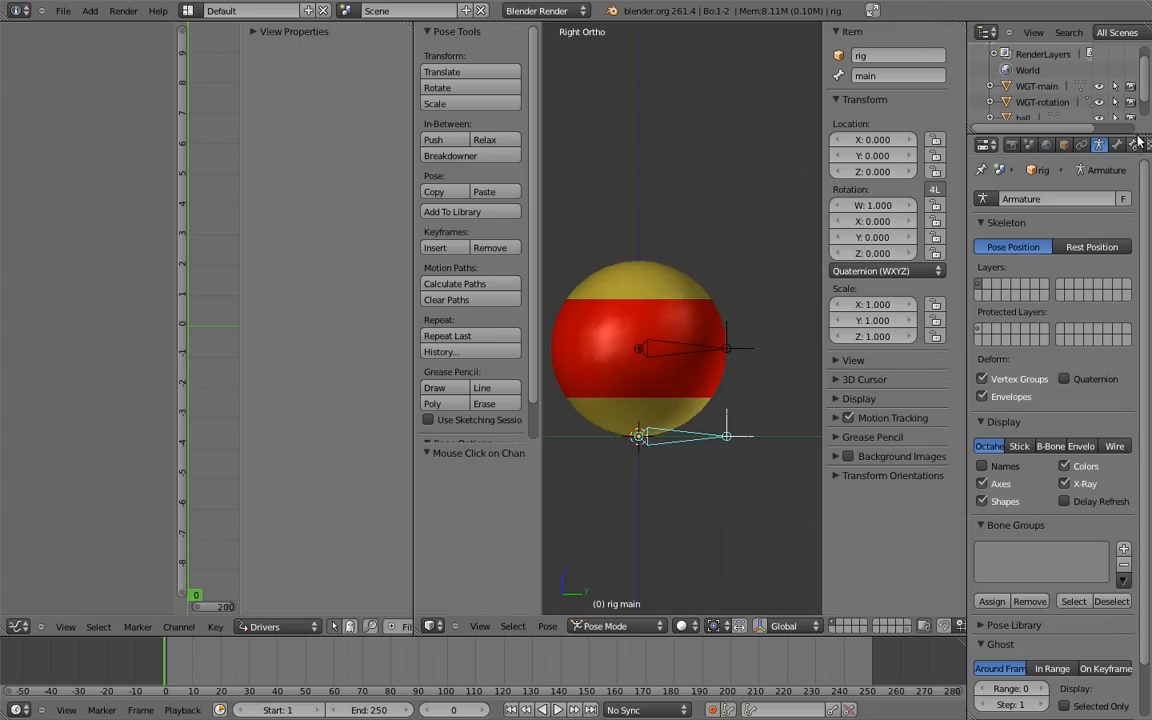
# Add a Maintain Volume constraint to the main bone with Z as the free axis
pyautogui.click(1050, 218)
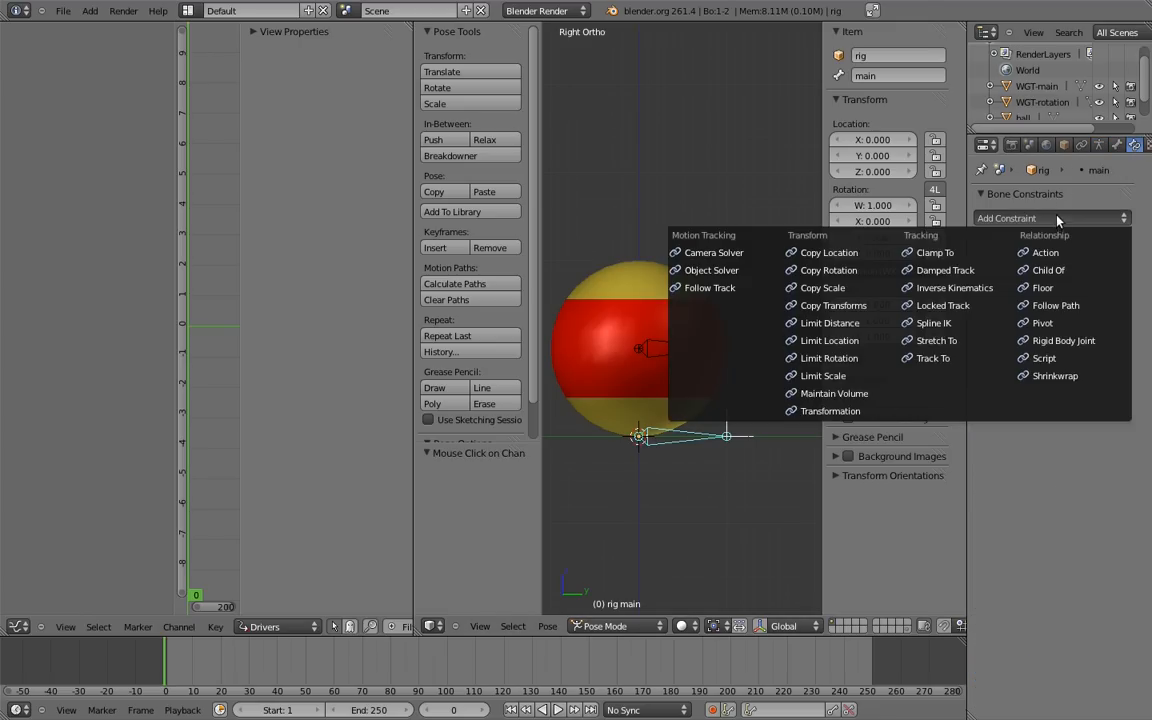
pyautogui.click(834, 393)
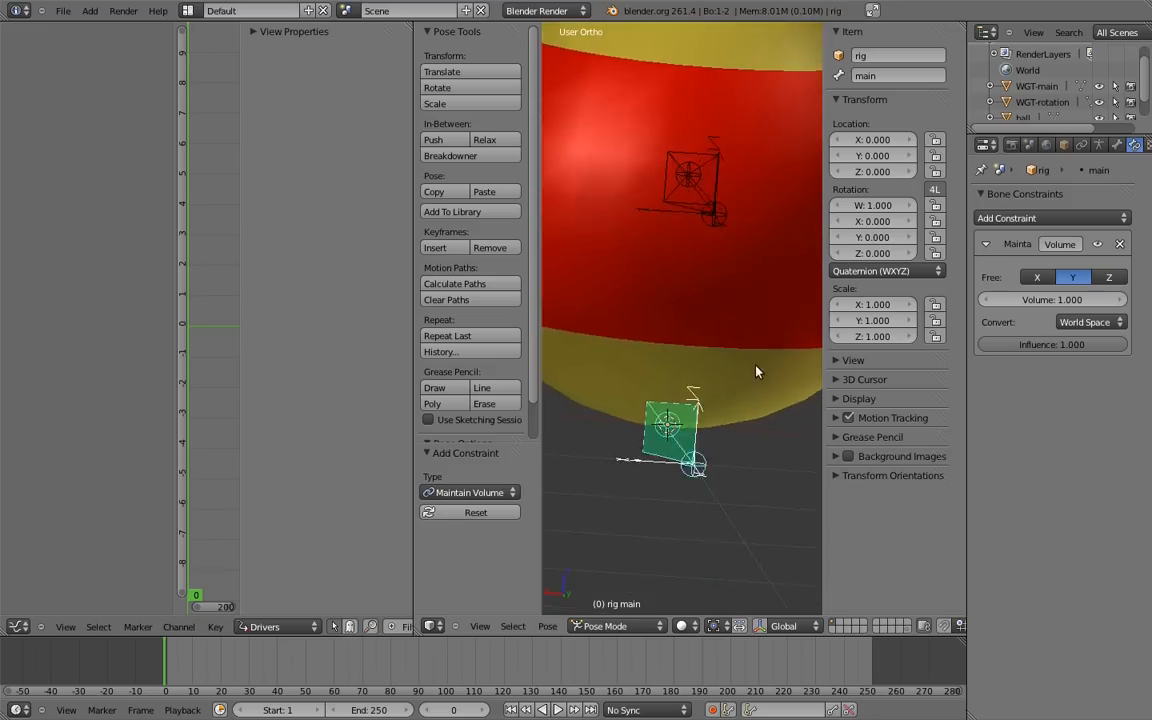
pyautogui.click(1109, 277)
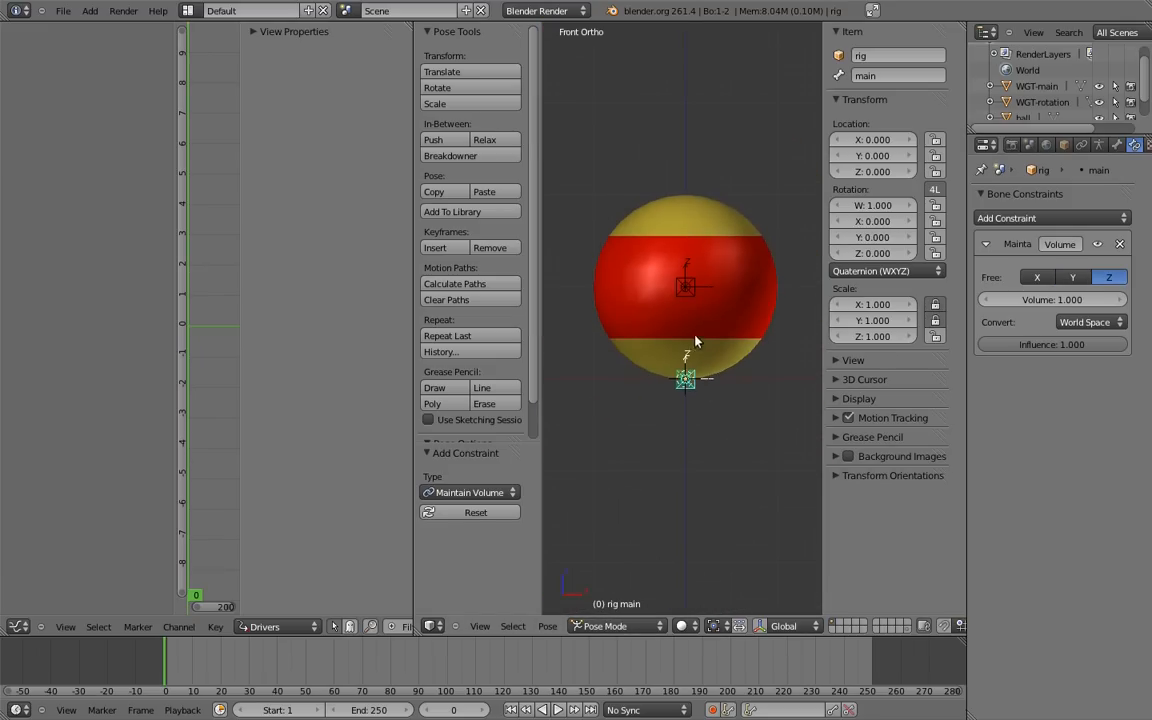
pyautogui.moveTo(697, 333)
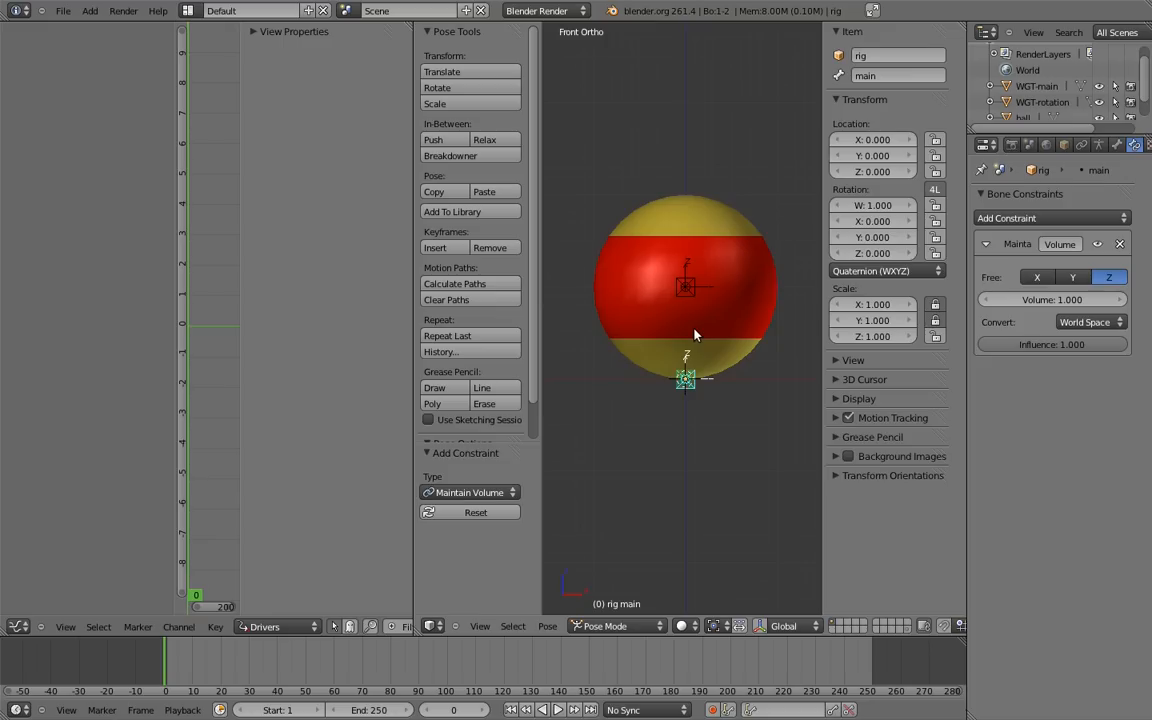
pyautogui.moveTo(698, 343)
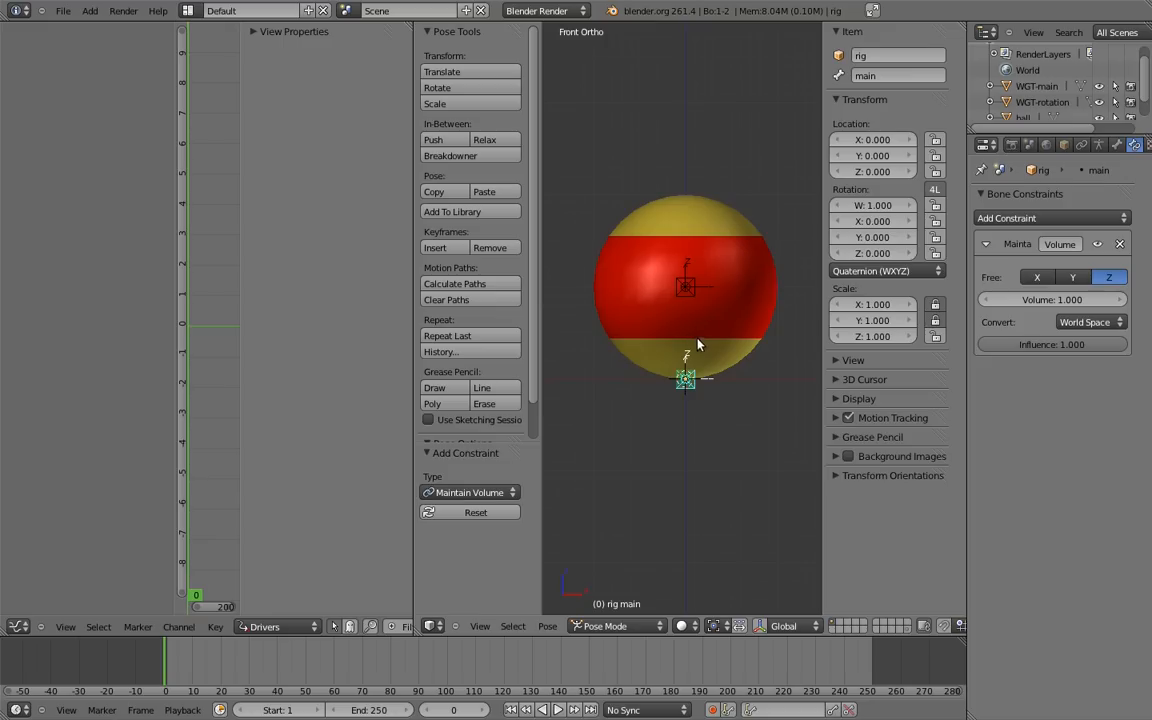
# Add a driver to the main bone's Rotation Mode and select it in the Drivers editor
pyautogui.rightClick(885, 271)
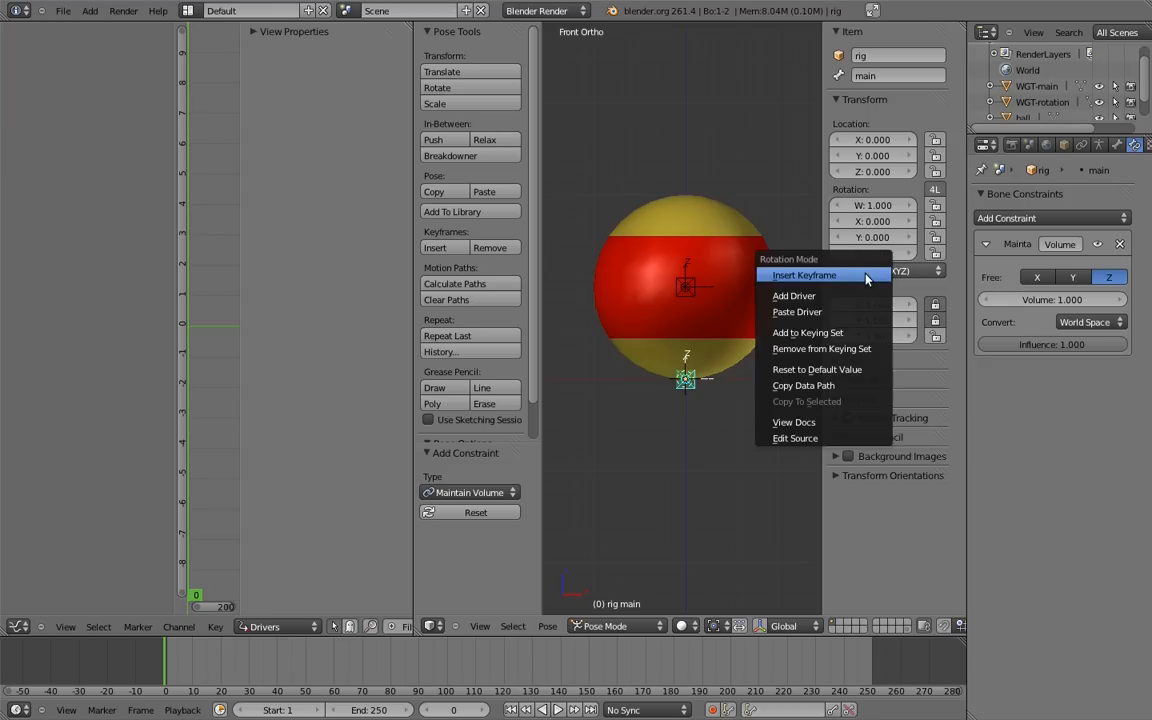
pyautogui.click(804, 275)
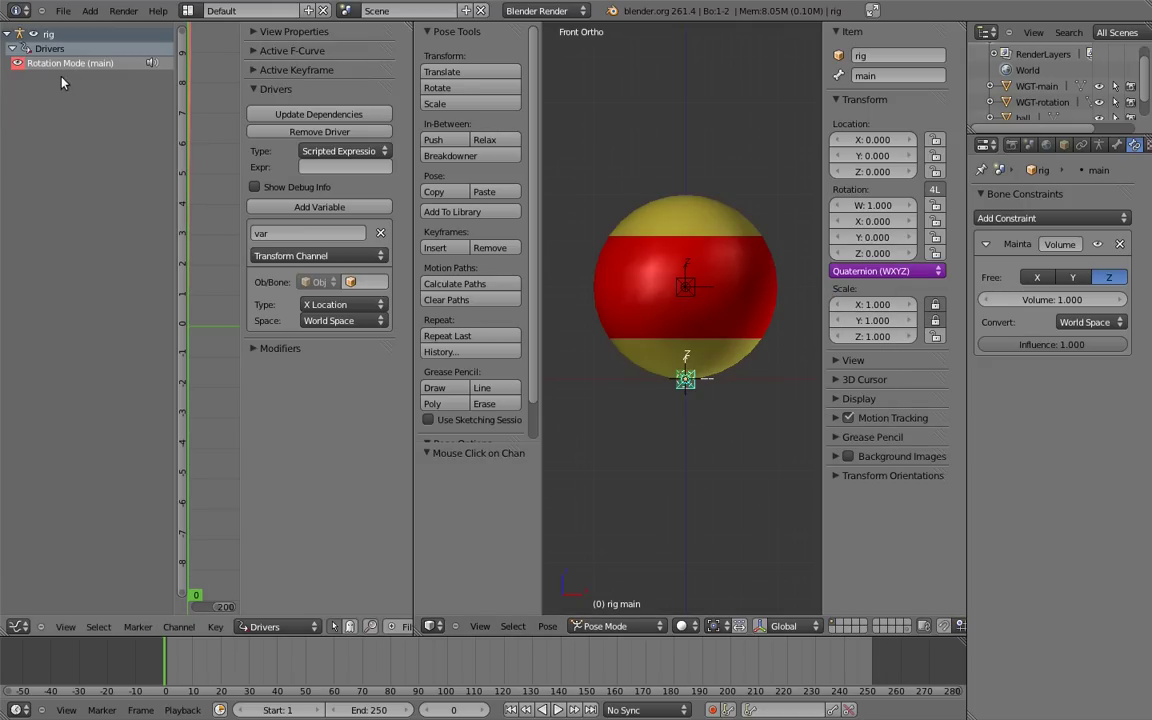
pyautogui.click(344, 167)
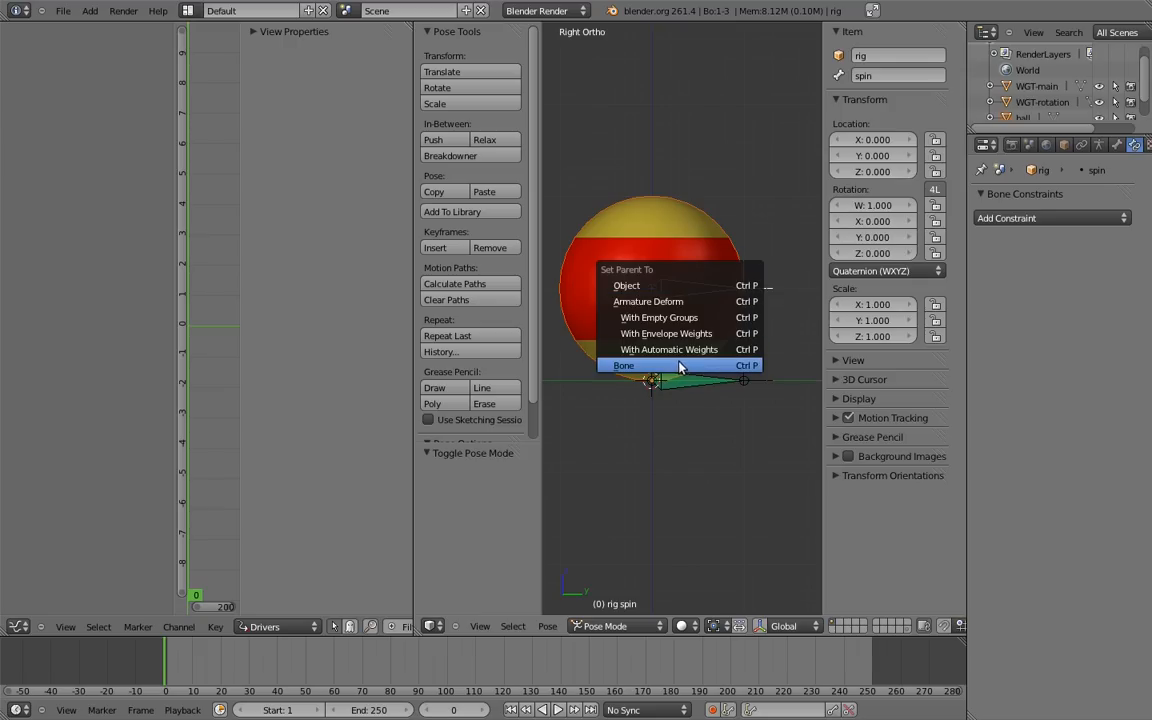
# Parent the spin bone to the other bone using the Bone parenting option
pyautogui.click(623, 364)
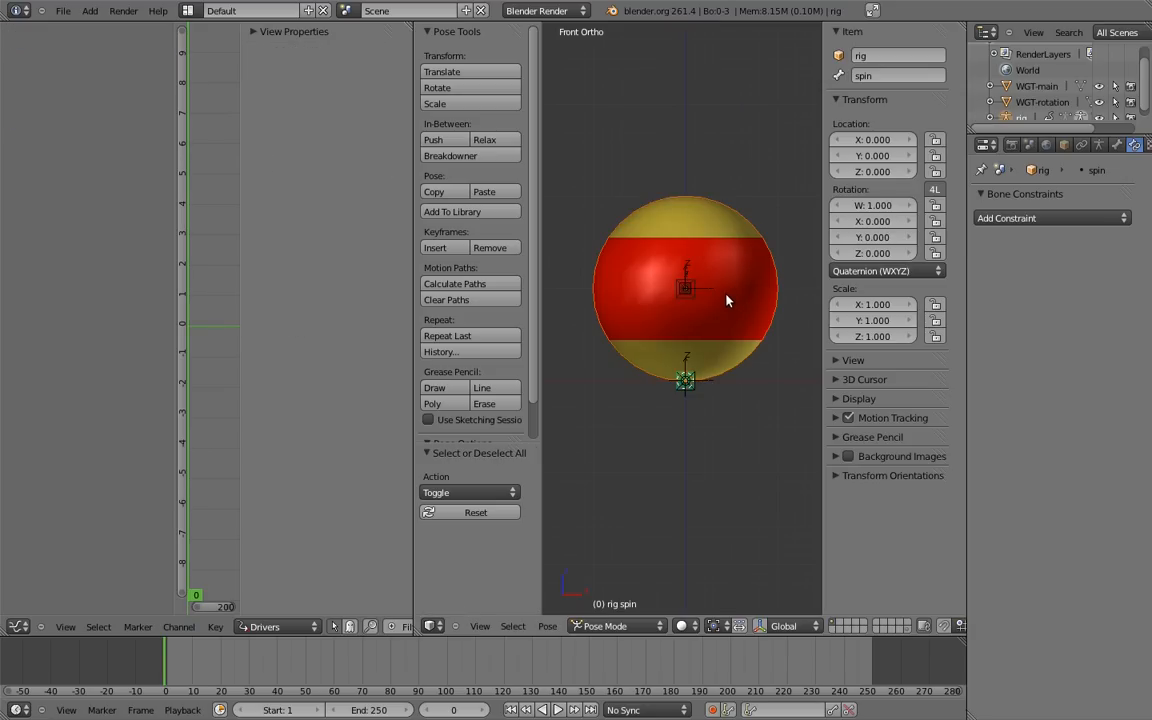
pyautogui.moveTo(726, 296)
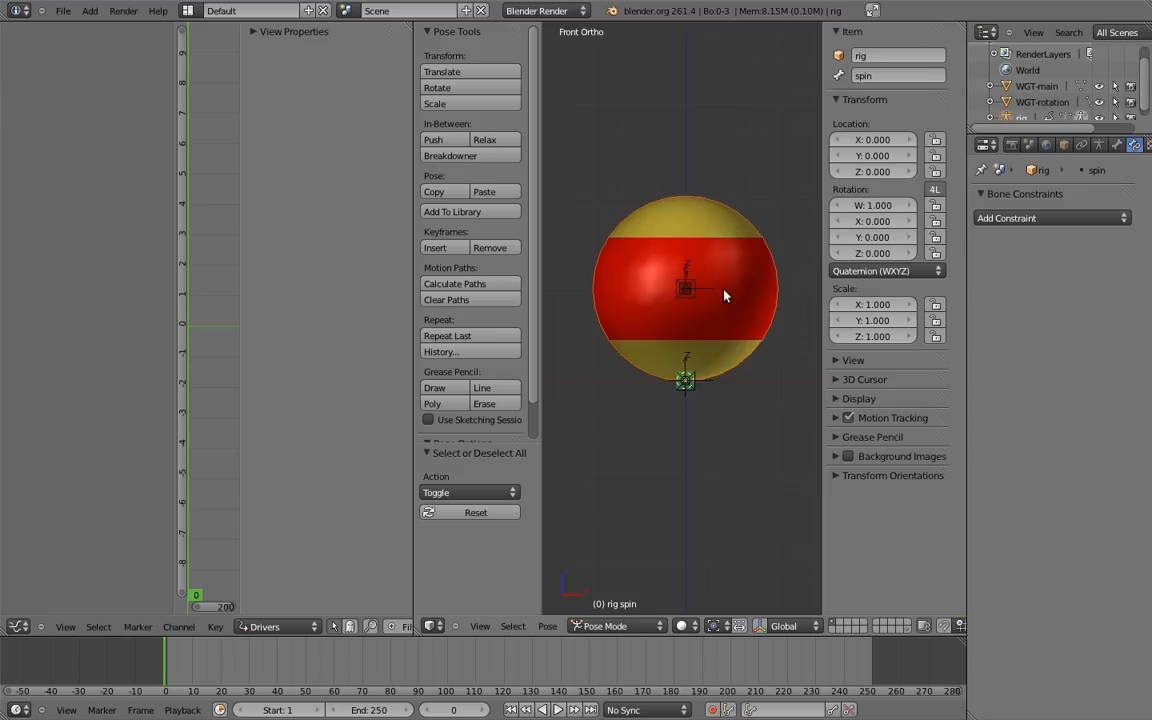
pyautogui.moveTo(702, 277)
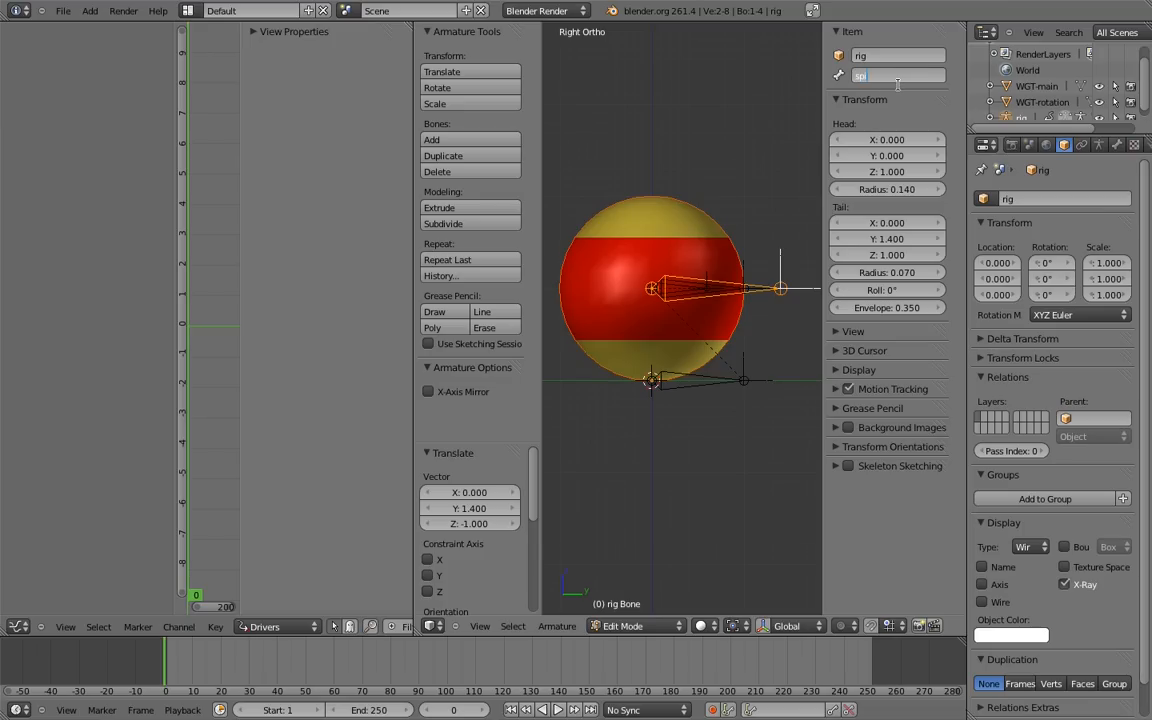
# Select the spin bone by name and add a Copy Location constraint to it
pyautogui.write('spin')
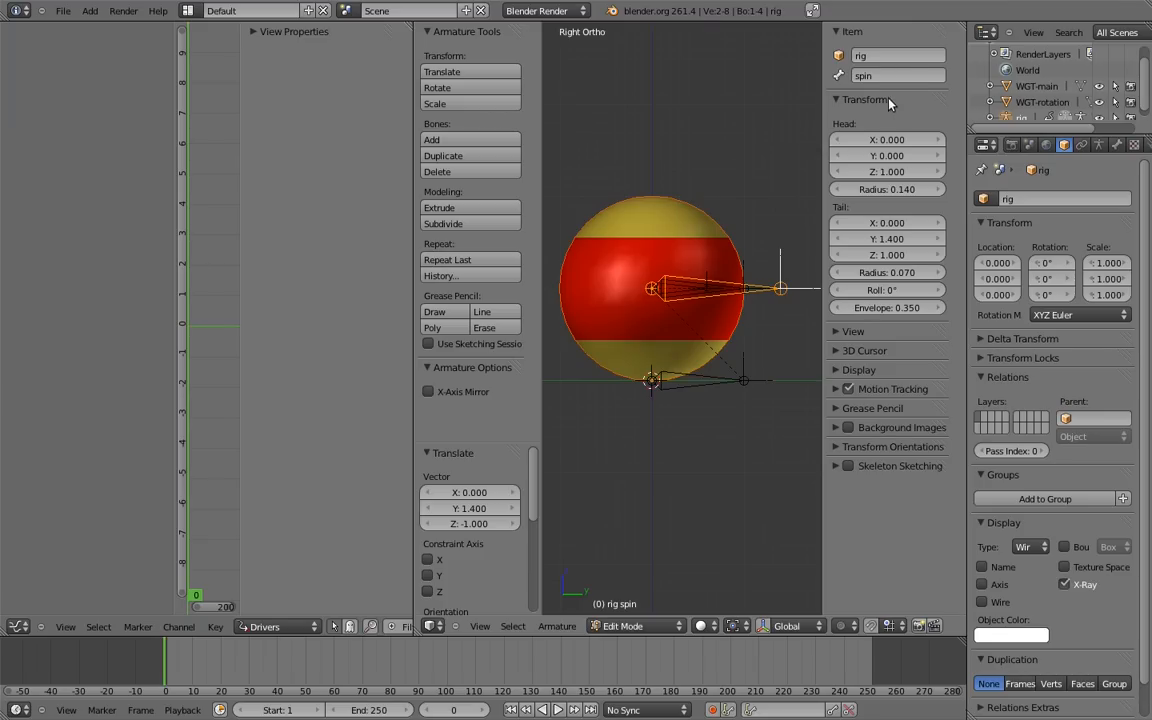
pyautogui.click(636, 625)
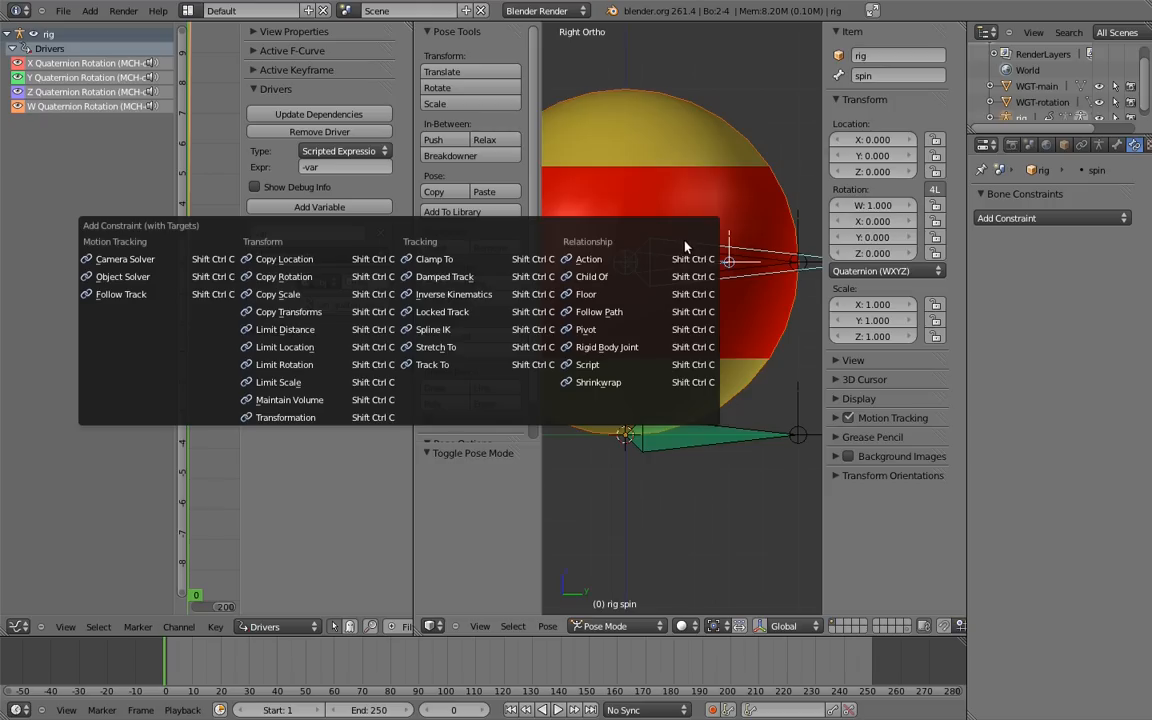
pyautogui.moveTo(284, 258)
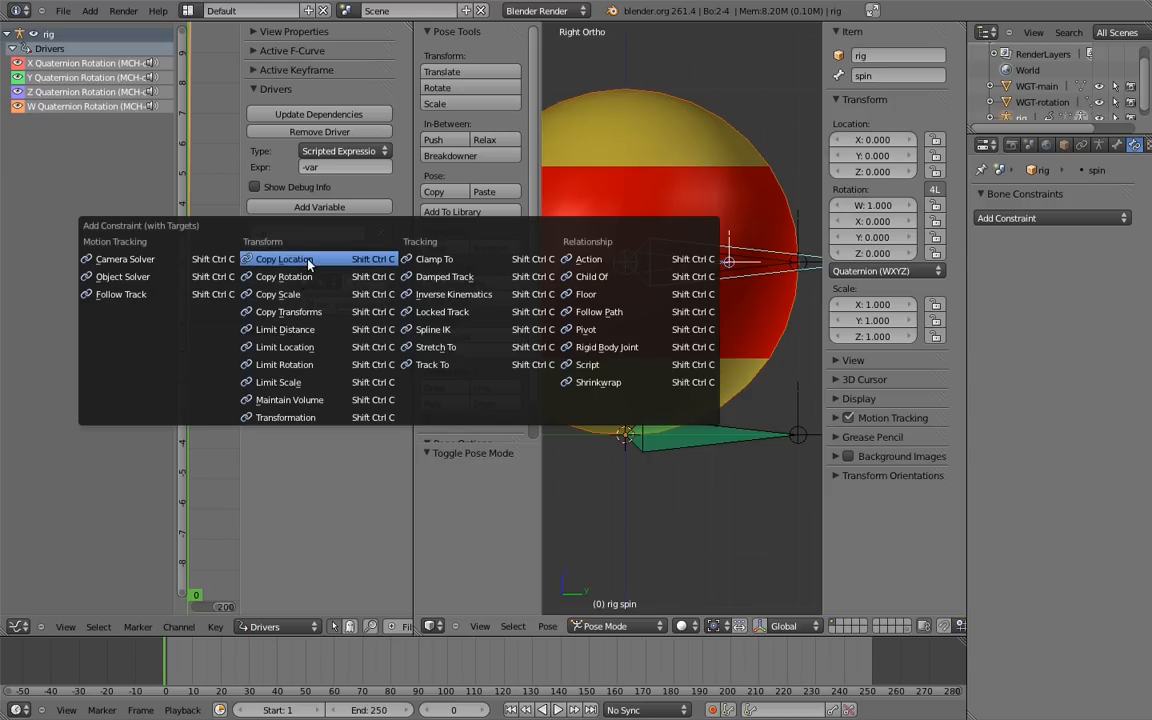
pyautogui.click(284, 258)
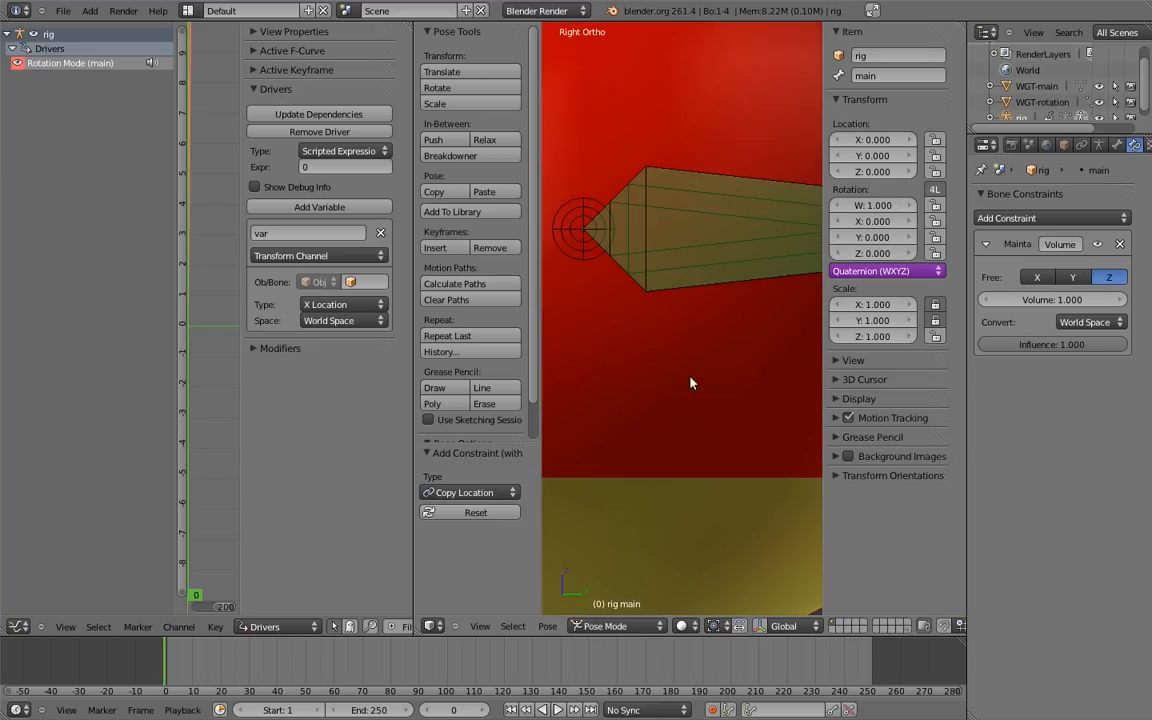
pyautogui.moveTo(735, 189)
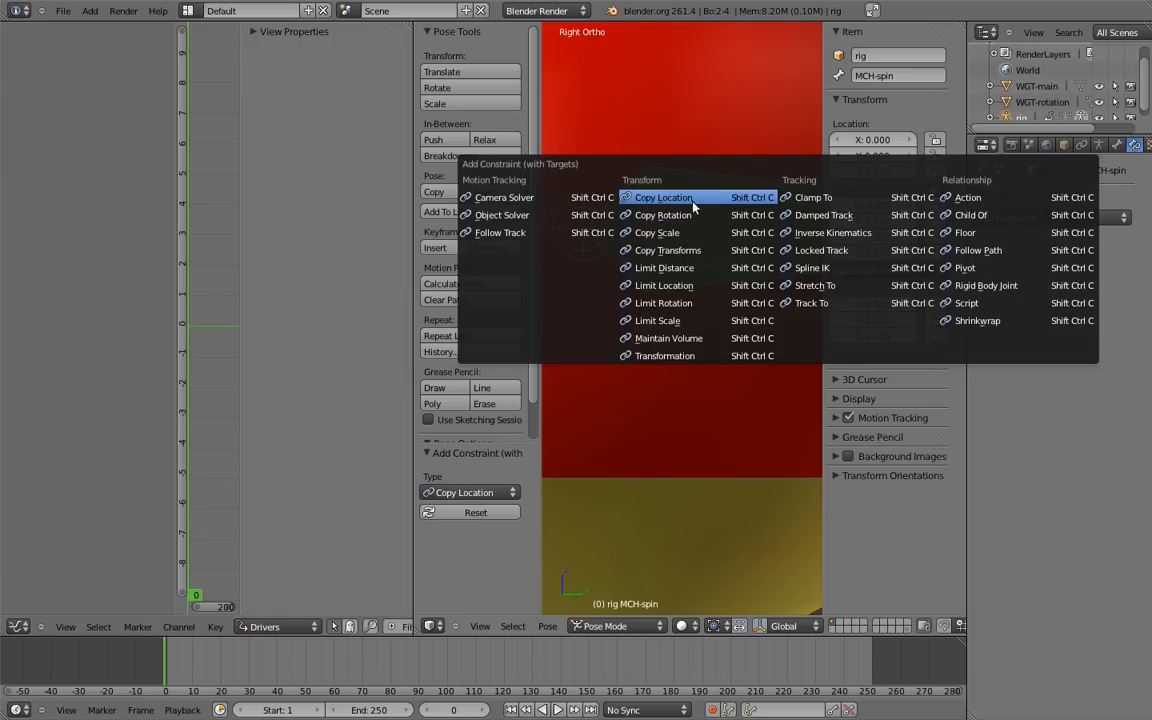
pyautogui.click(663, 214)
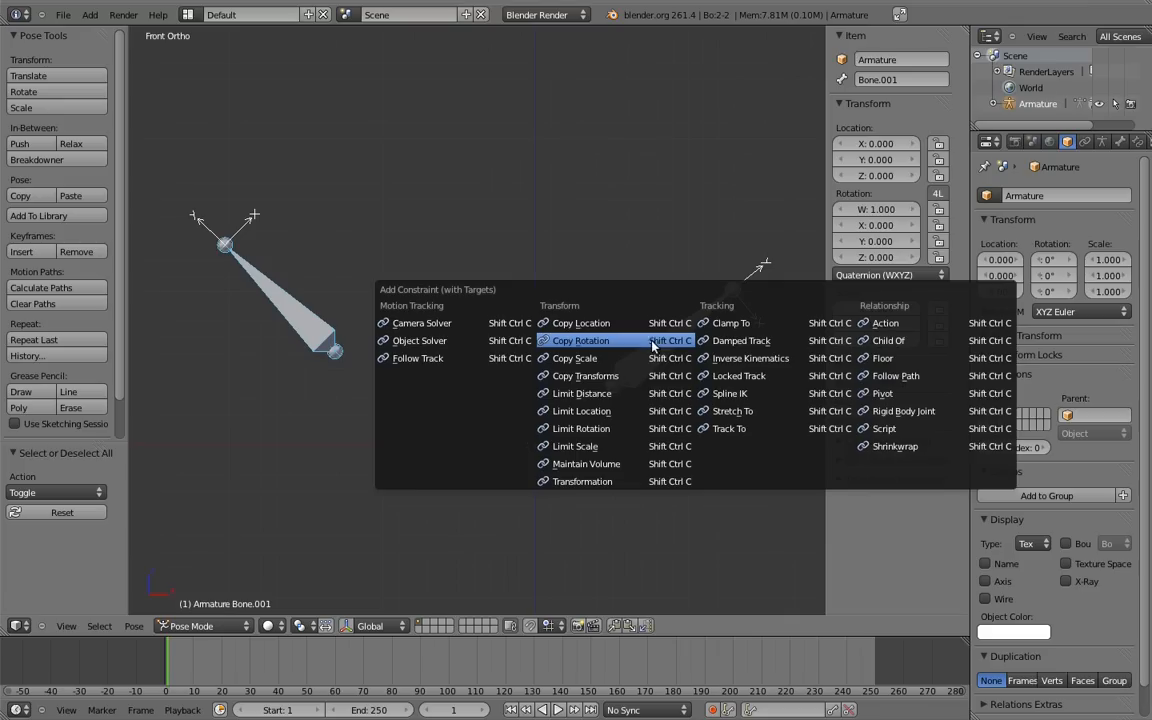
# Add Copy Rotation to Bone.001 targeting Bone, with Local owner space, and compare target spaces
pyautogui.click(581, 340)
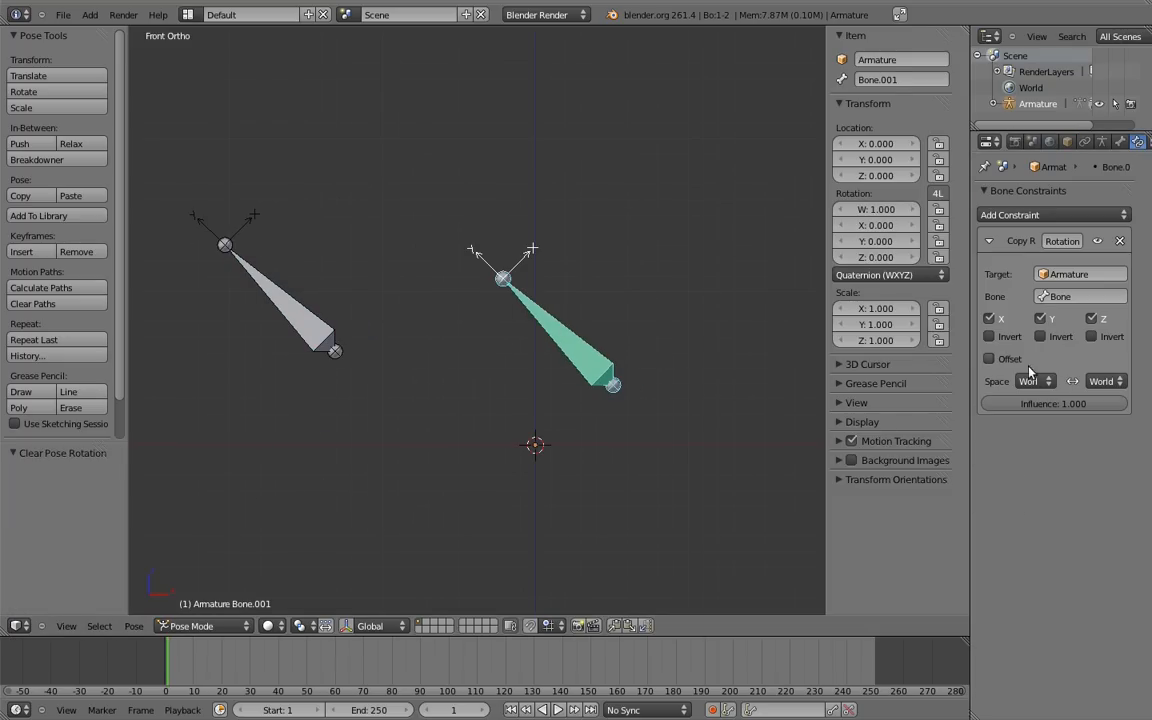
pyautogui.click(1034, 381)
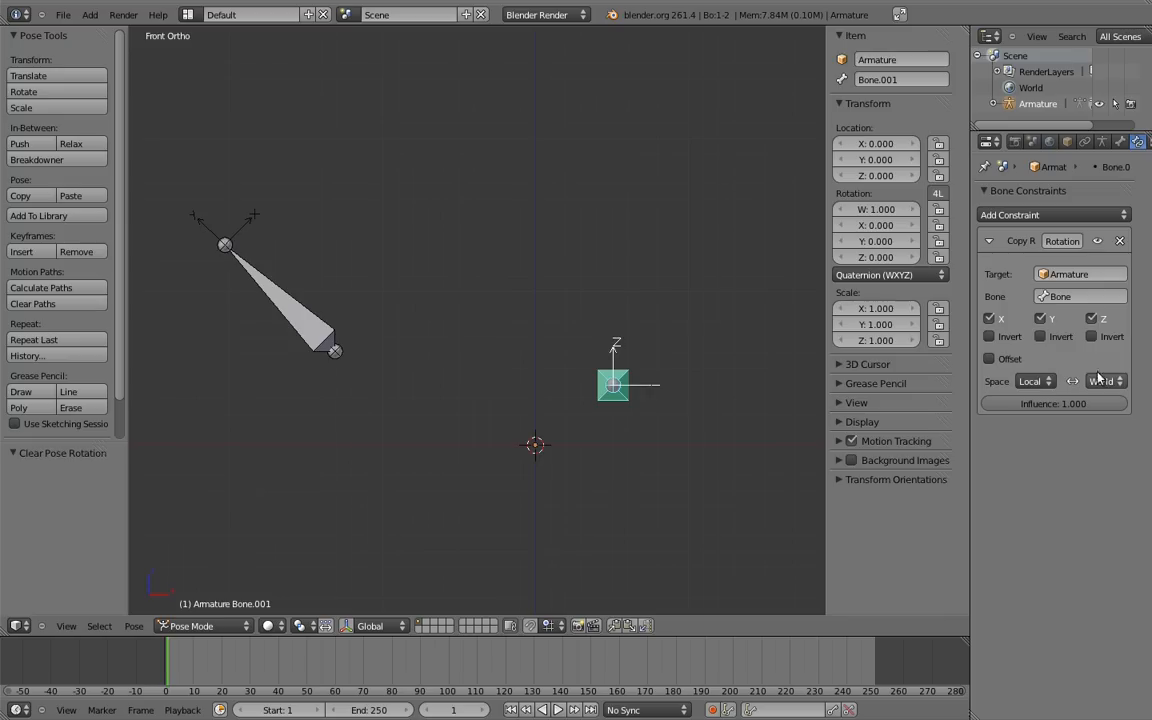
pyautogui.click(1099, 381)
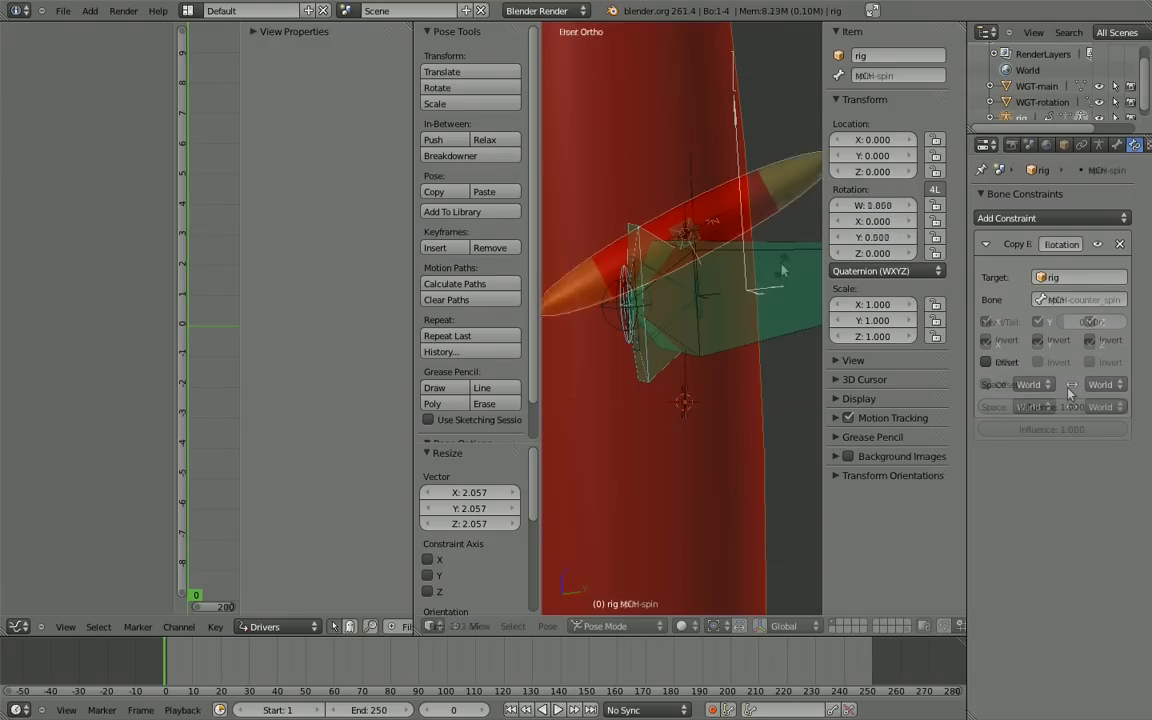
# Set MCH-spin's Copy Rotation owner and target spaces to Local, then rotate spin to test
pyautogui.click(1078, 299)
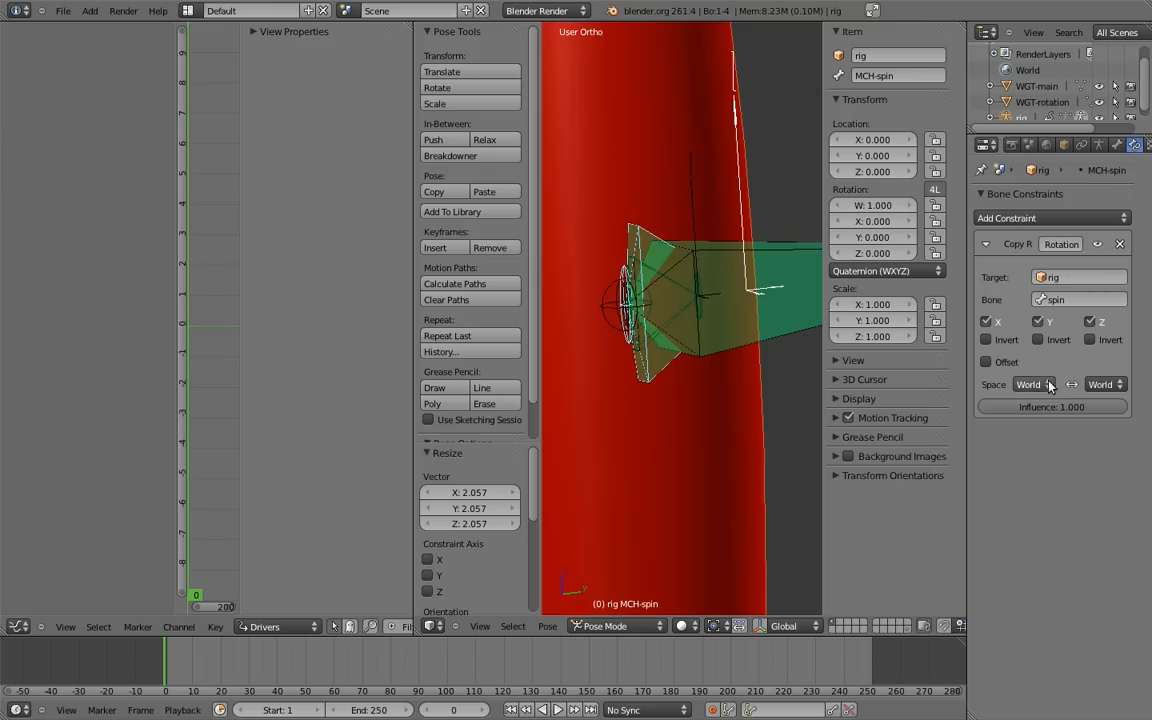
pyautogui.click(1030, 384)
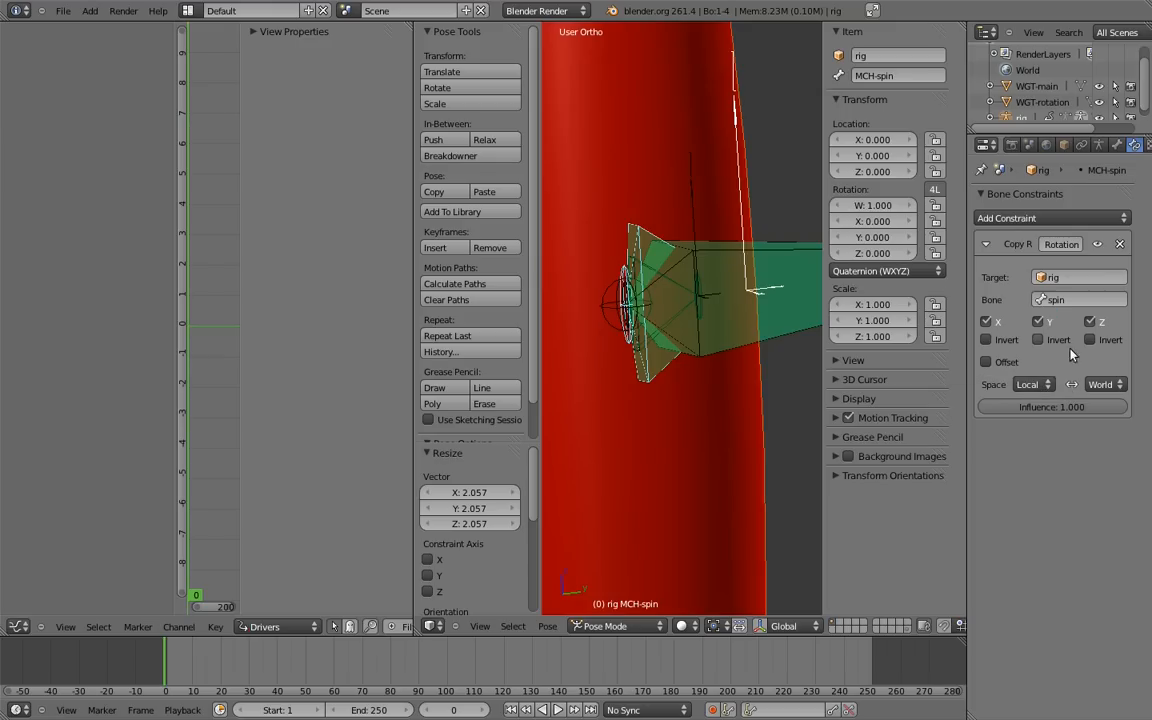
pyautogui.click(1104, 384)
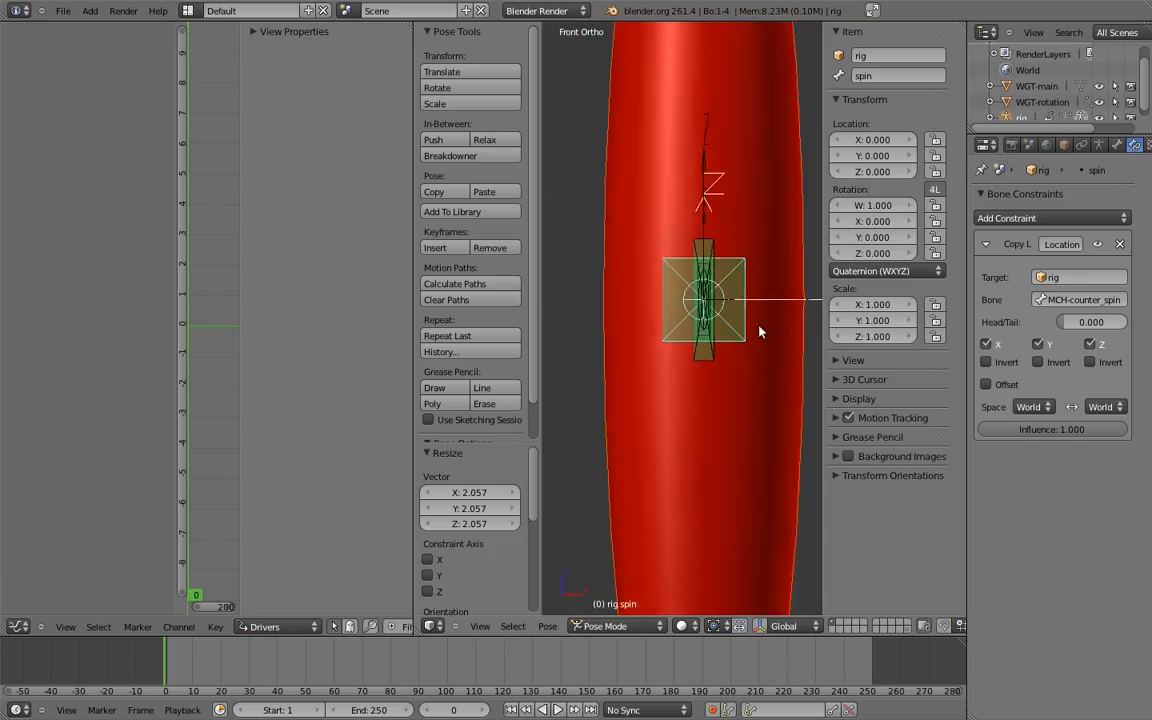
pyautogui.moveTo(760, 331); pyautogui.dragTo(630, 457)
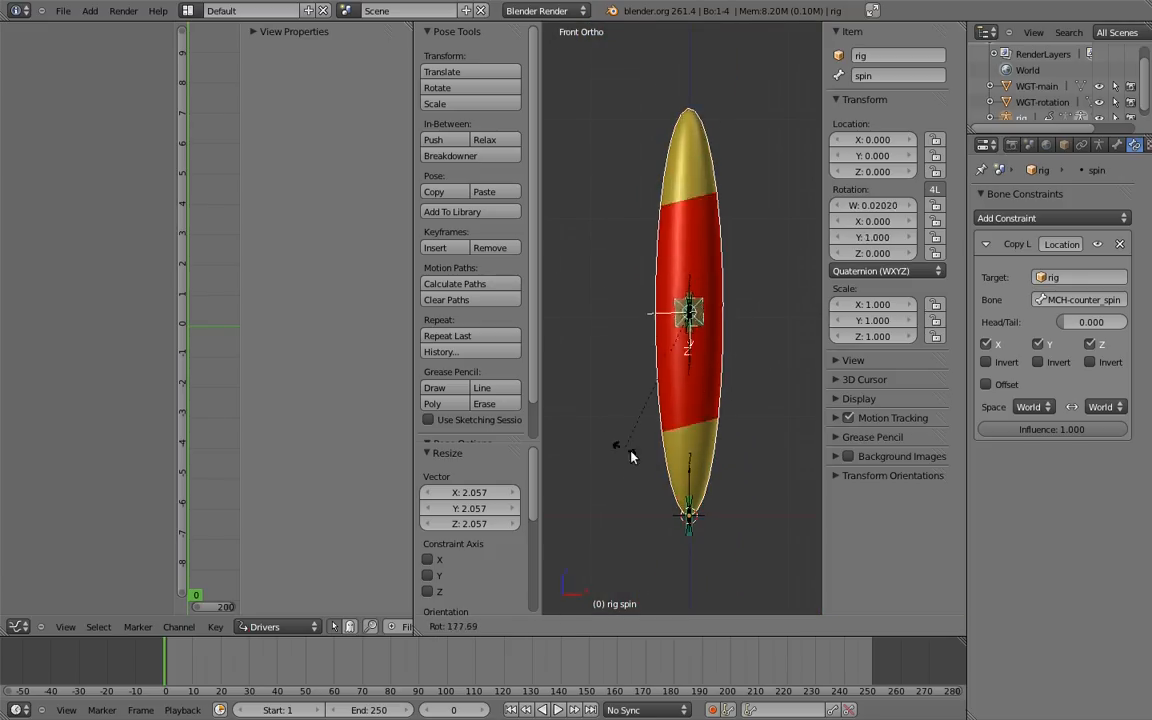
pyautogui.moveTo(630, 455); pyautogui.dragTo(730, 395)
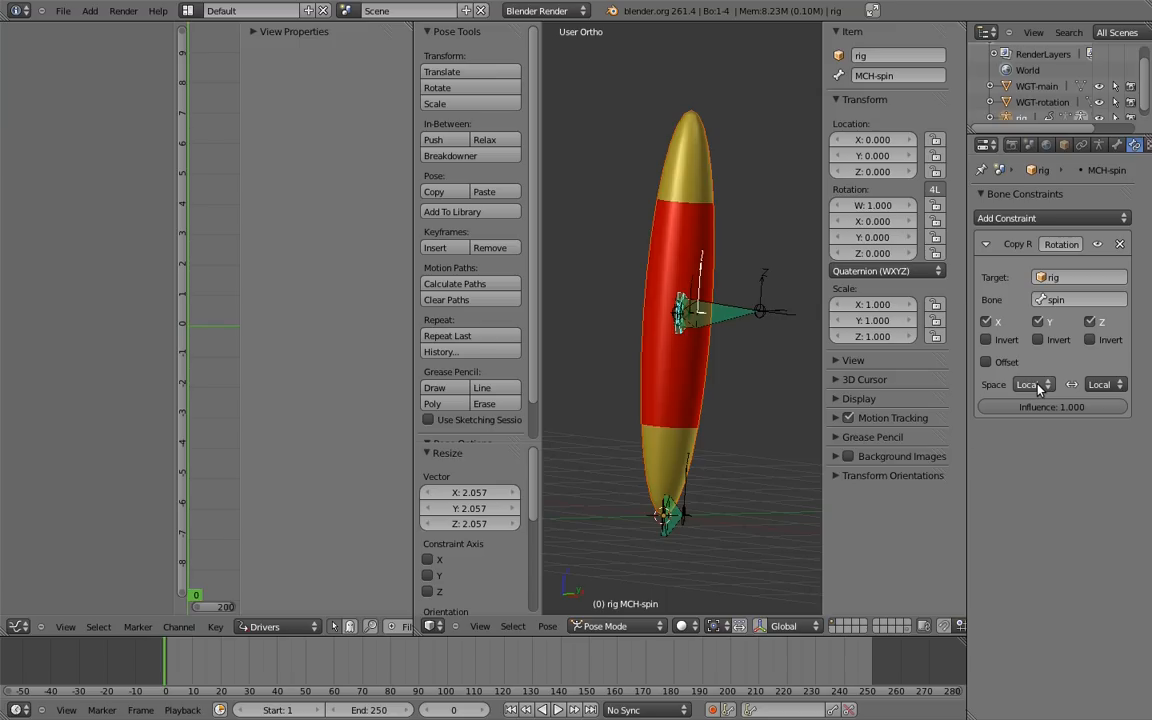
pyautogui.moveTo(1110, 385)
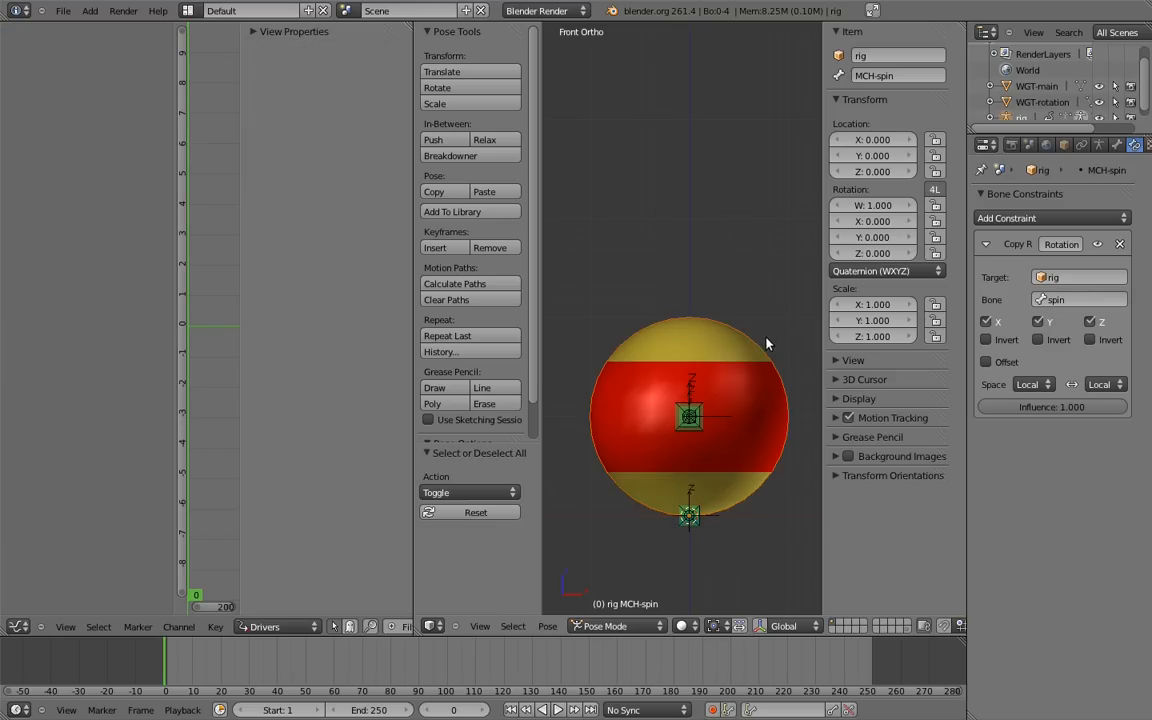
# Set the spin bone's Custom Shape to WGT-rotation in the Display panel
pyautogui.moveTo(768, 344); pyautogui.dragTo(705, 362)
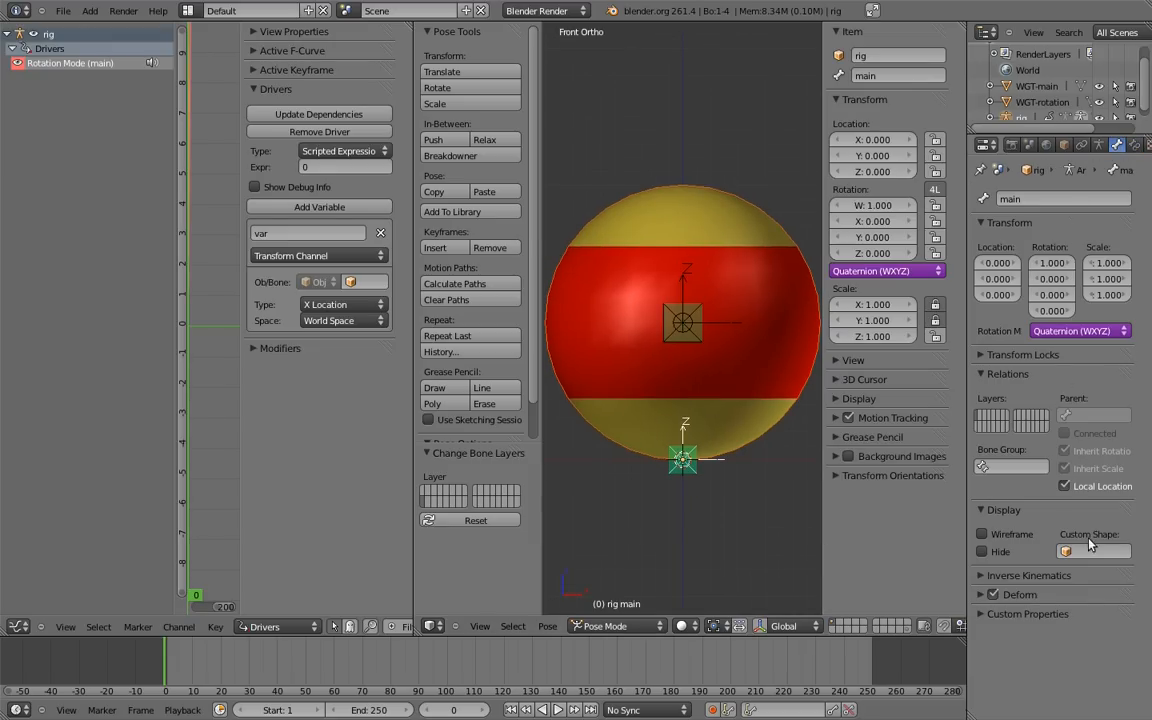
pyautogui.click(1094, 551)
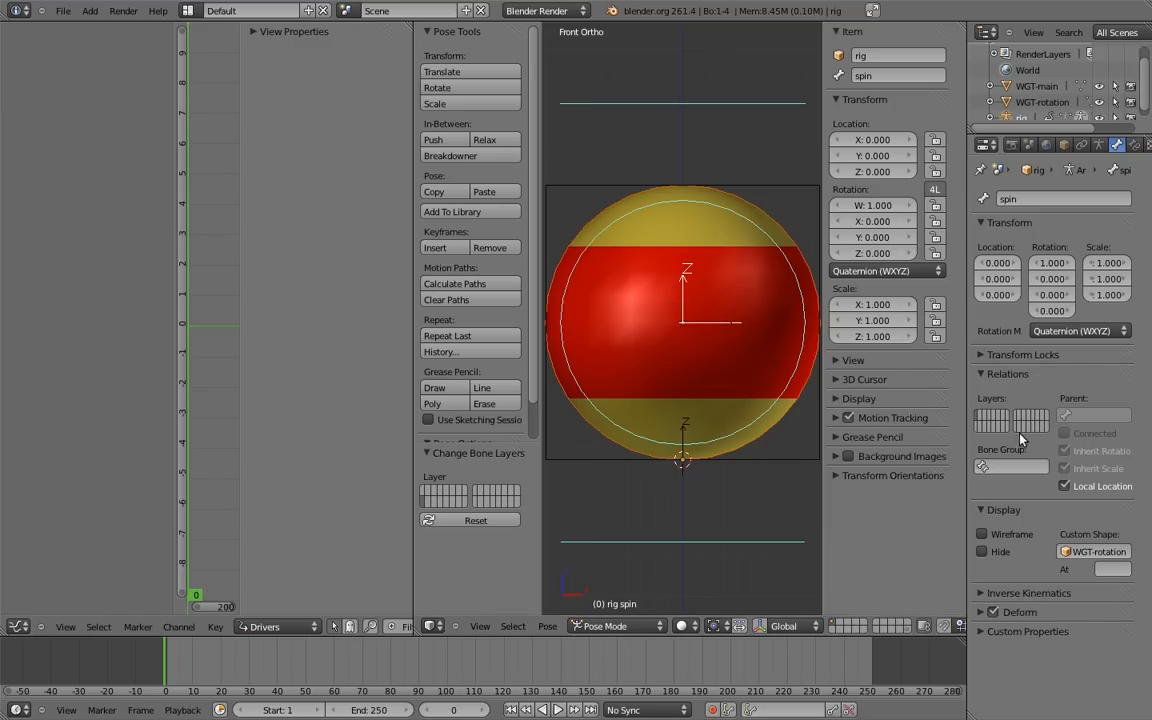
pyautogui.scroll(-3)
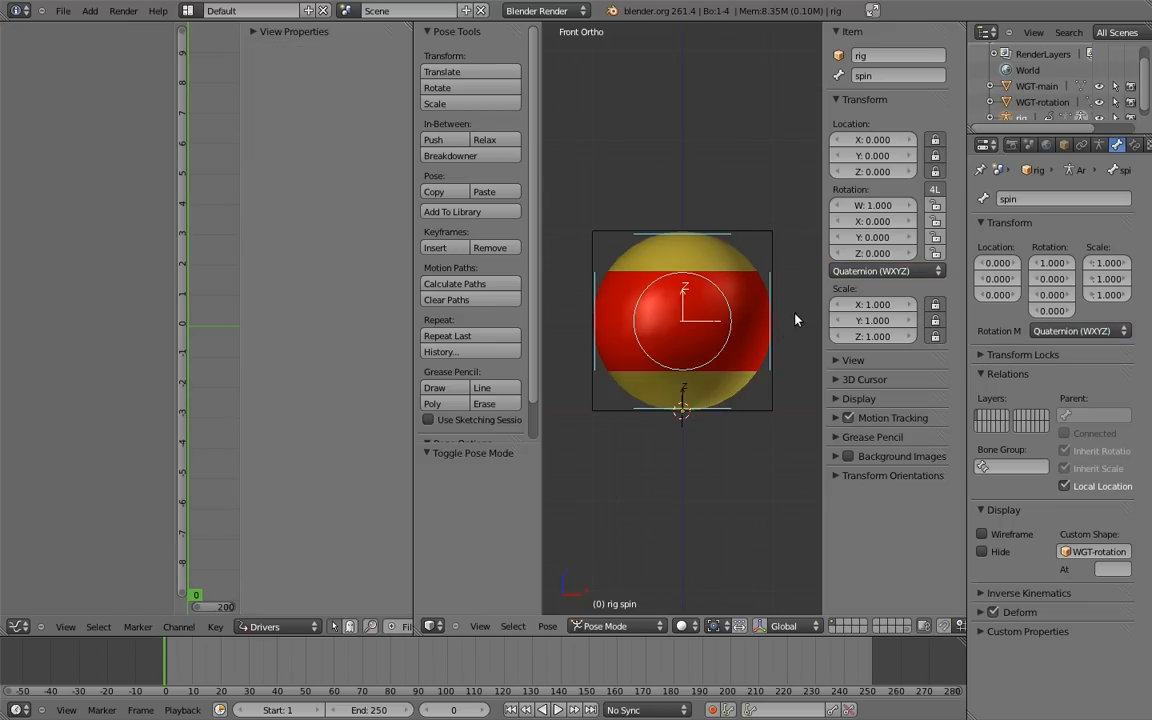
# Uncheck Axes and X-Ray in the Armature data Display panel
pyautogui.click(1098, 144)
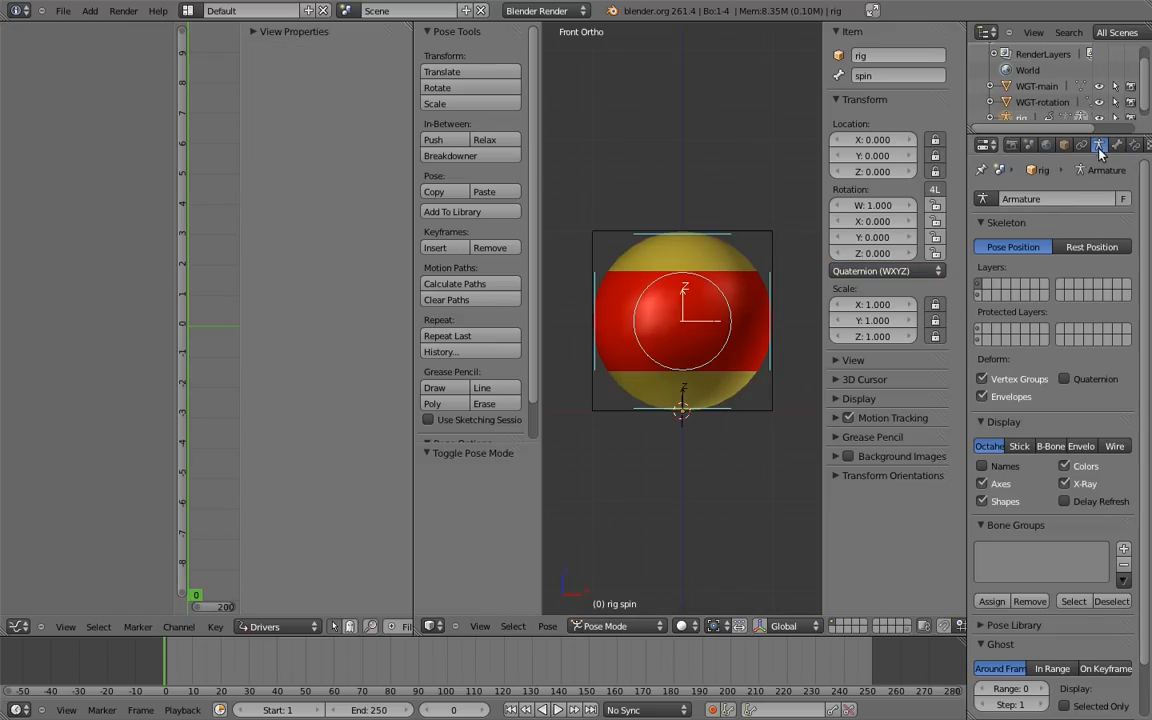
pyautogui.click(982, 483)
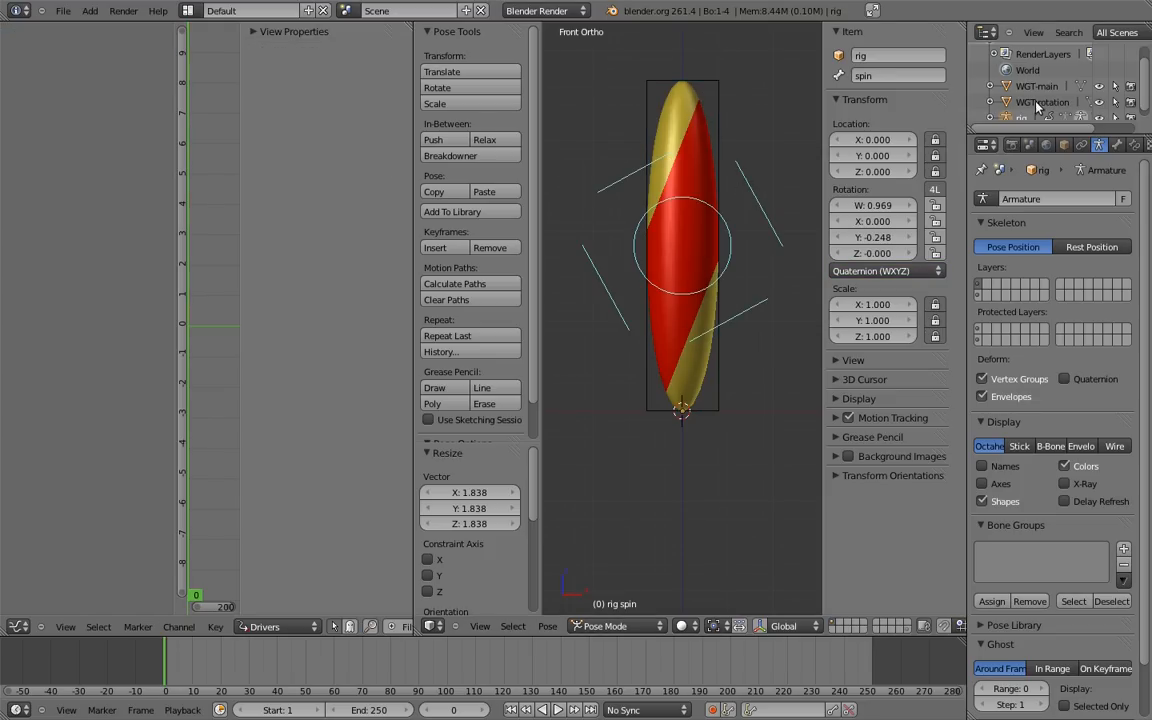
# Set the spin bone's Custom Shape 'At' field to MCH-spin in the Bone tab
pyautogui.click(1117, 145)
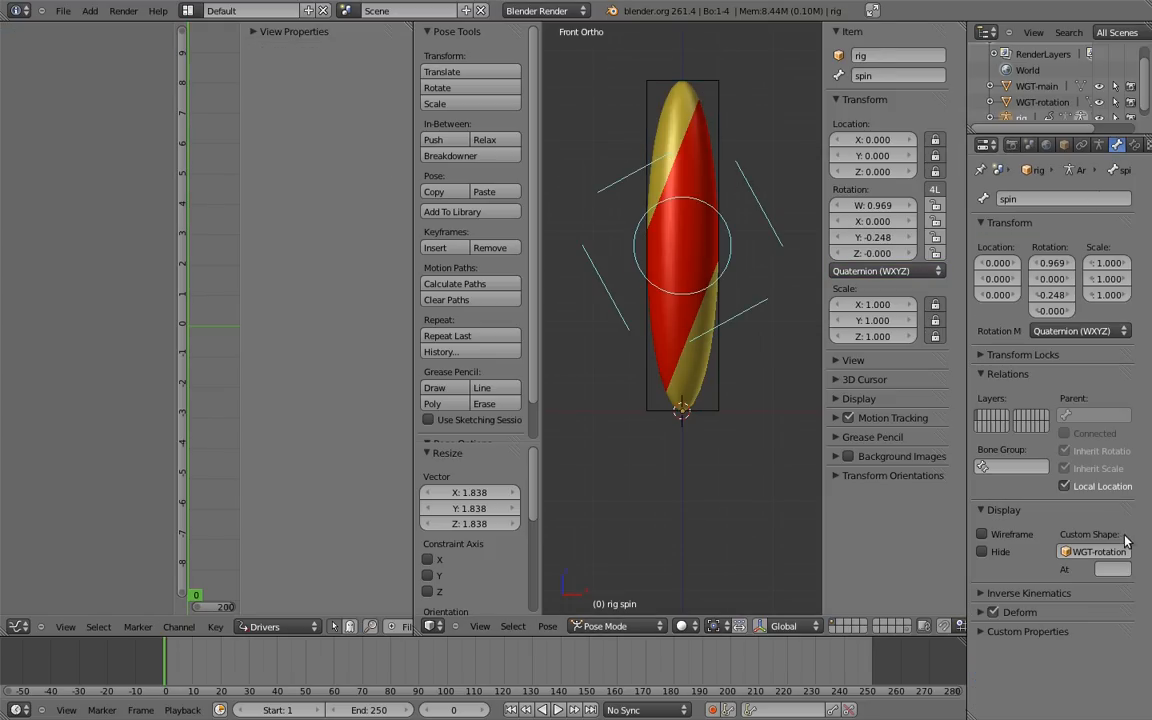
pyautogui.moveTo(1107, 588)
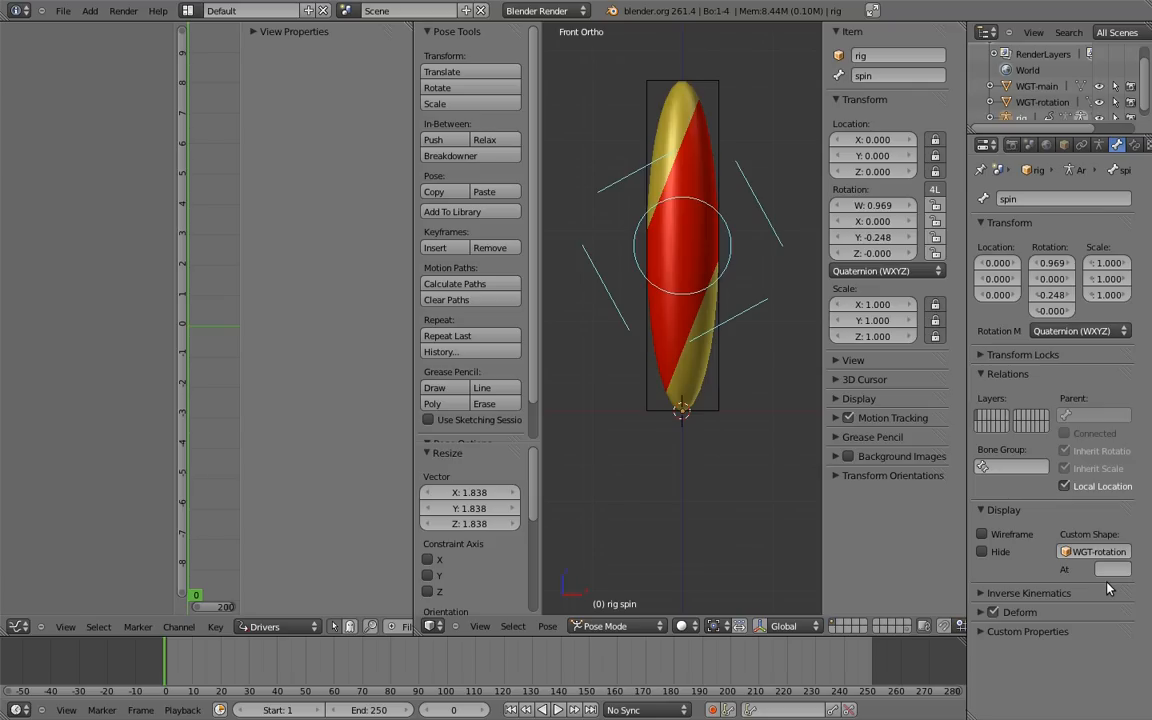
pyautogui.click(1093, 415)
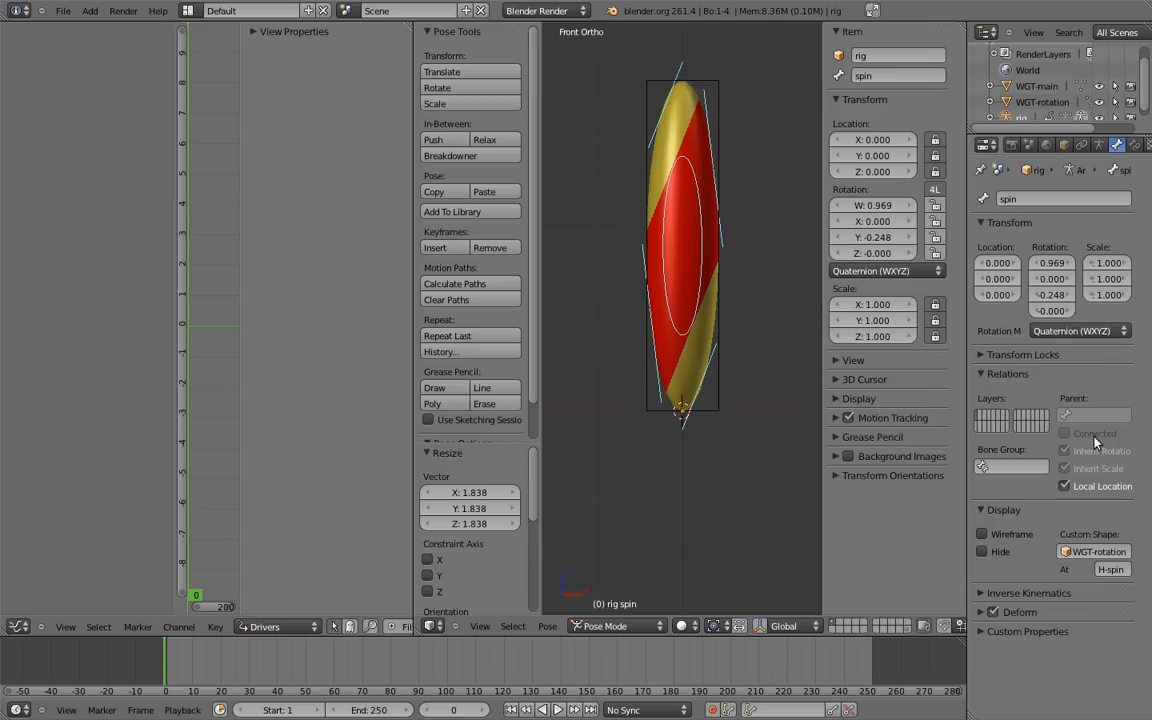
pyautogui.moveTo(1104, 530)
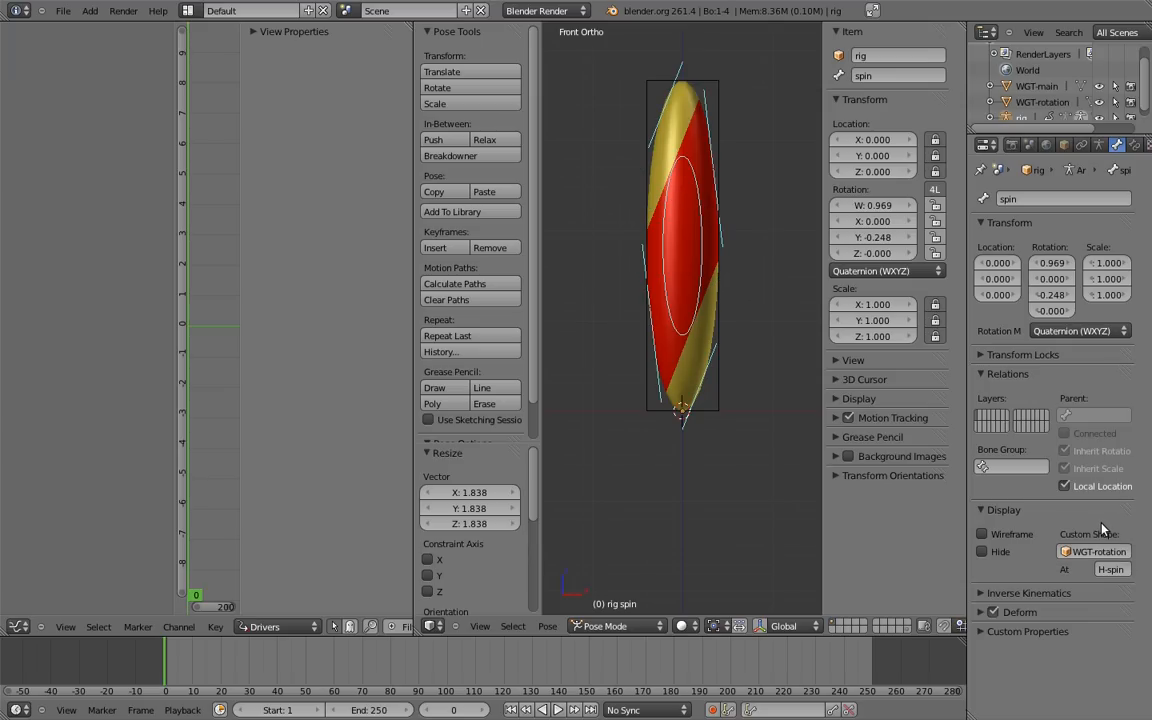